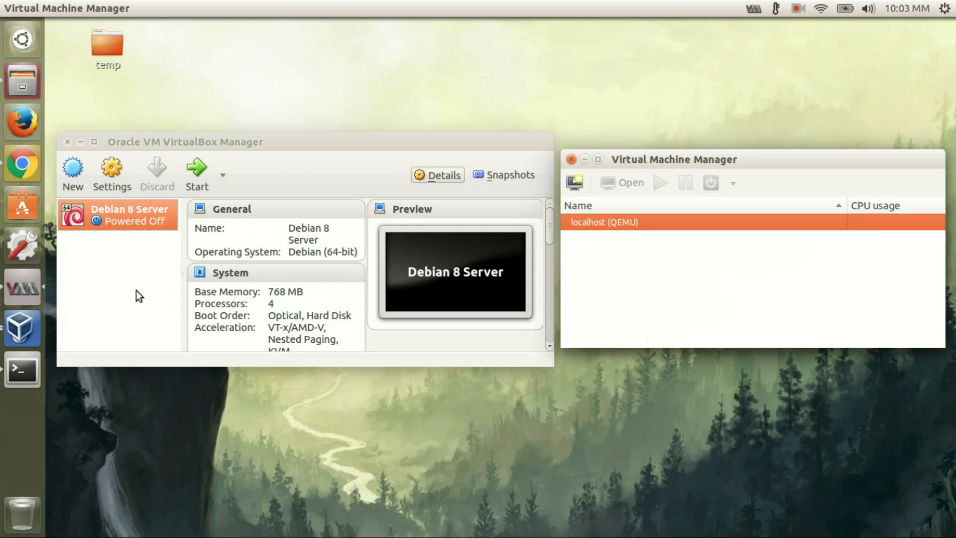
Focus VirtualBox Manager and minimize the Virtual Machine Manager window
click(120, 215)
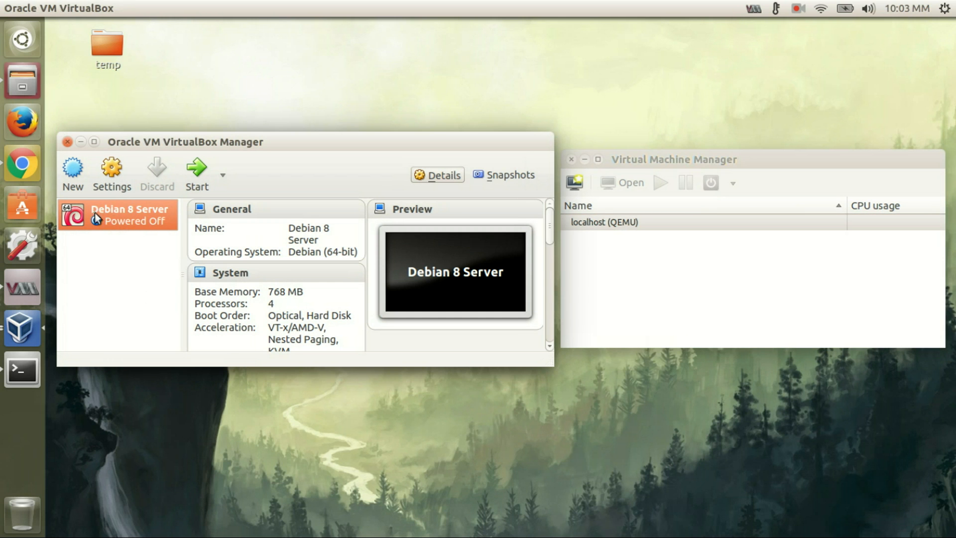
mouse_move(600, 263)
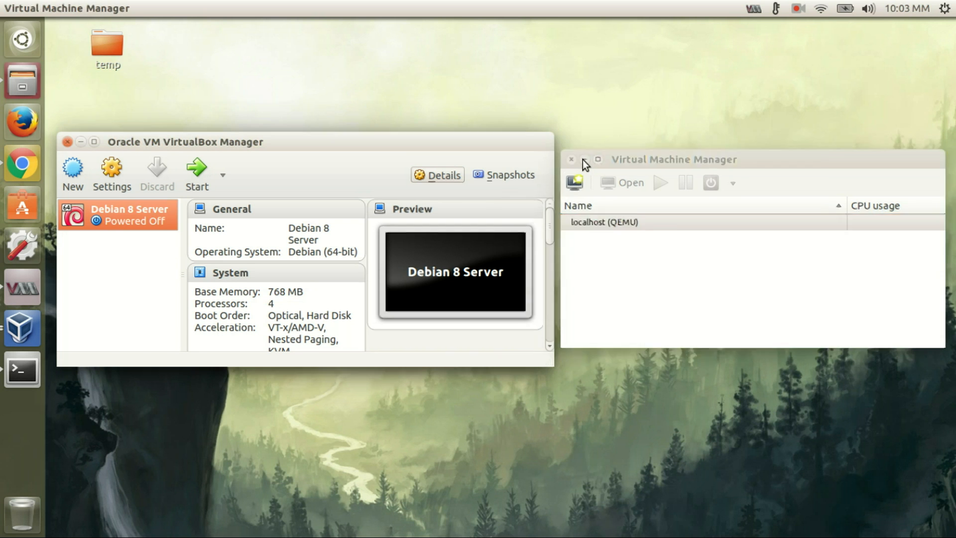
click(572, 159)
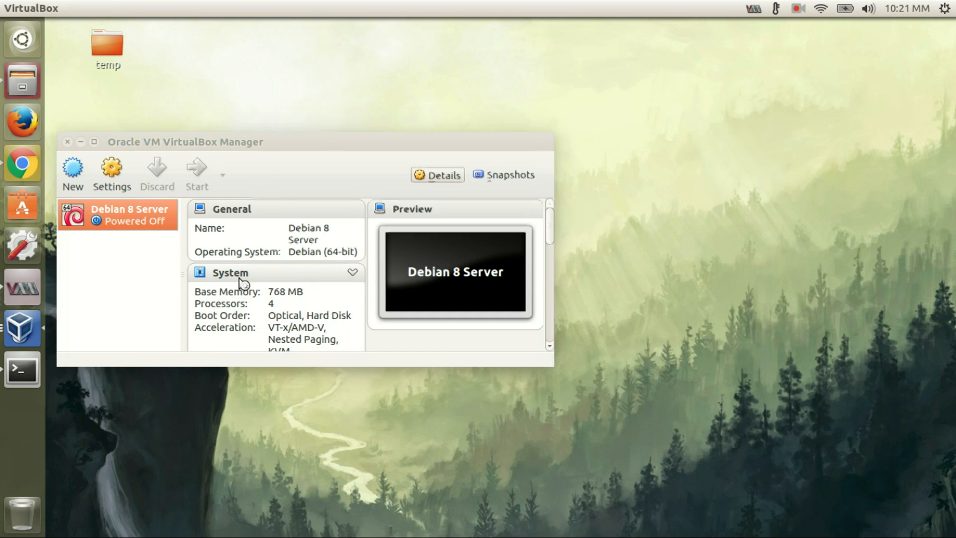
Answer Yes to the Debian 8 Server 'Shutdown the appliance?' prompt
click(196, 169)
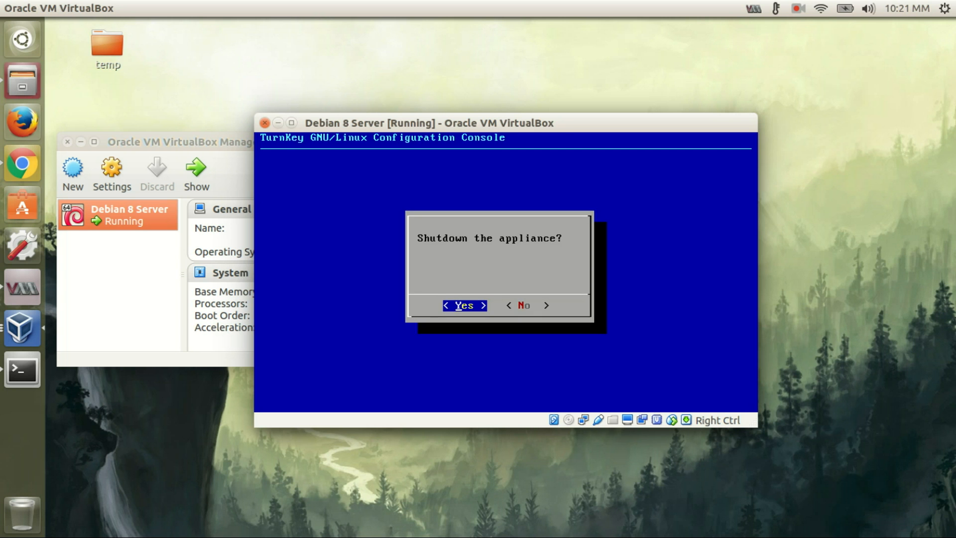
click(464, 305)
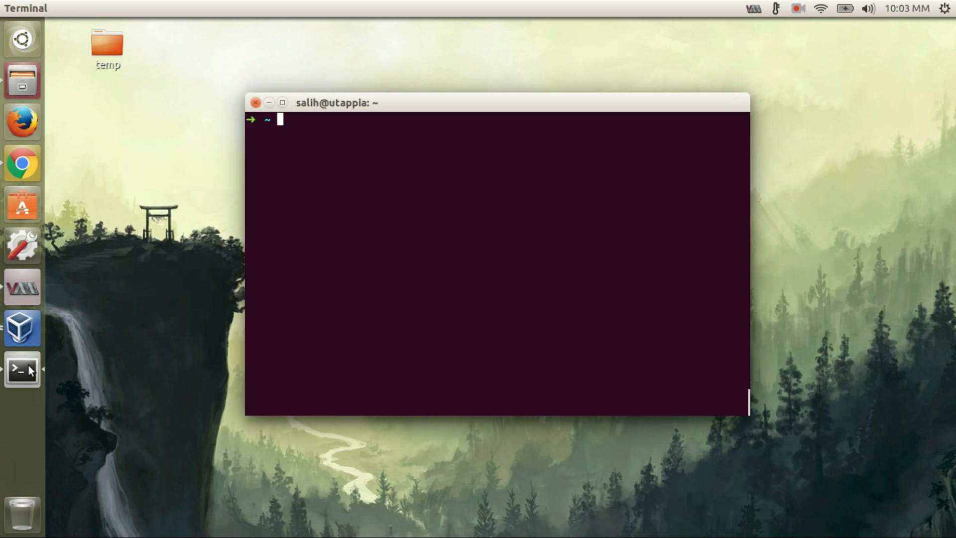
mouse_move(270, 145)
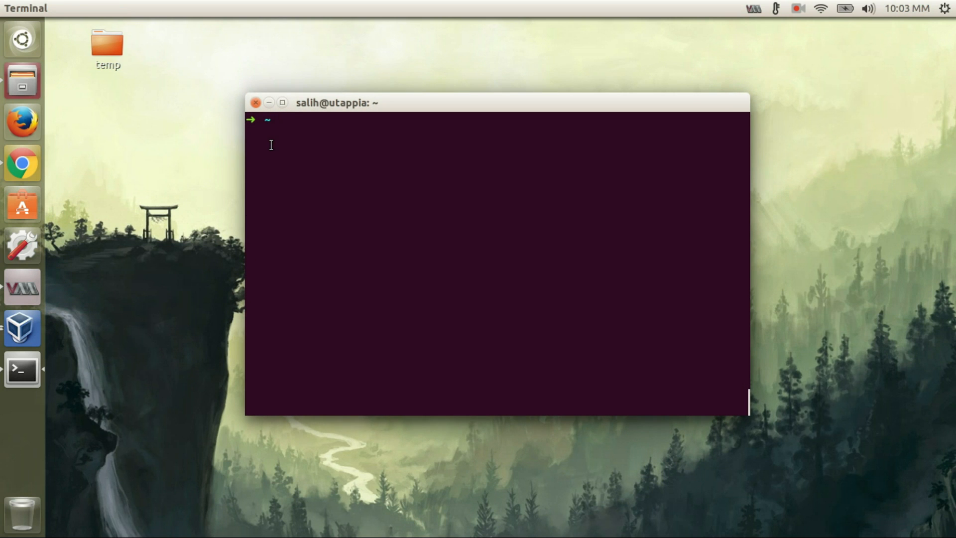
Run VBoxManage clonehd on the Debian 8 Server VDI to debian-server-8.raw with --format raw
text(VBo)
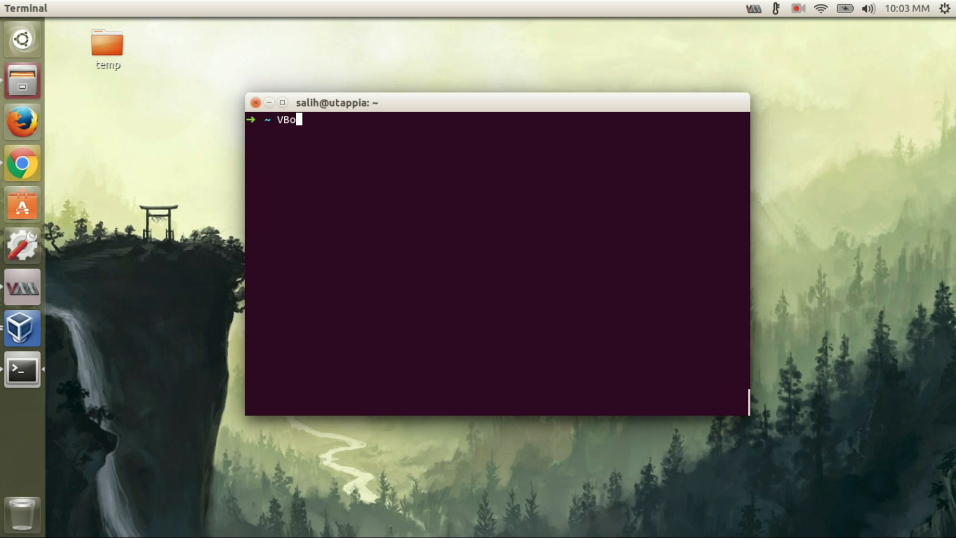
text(xM)
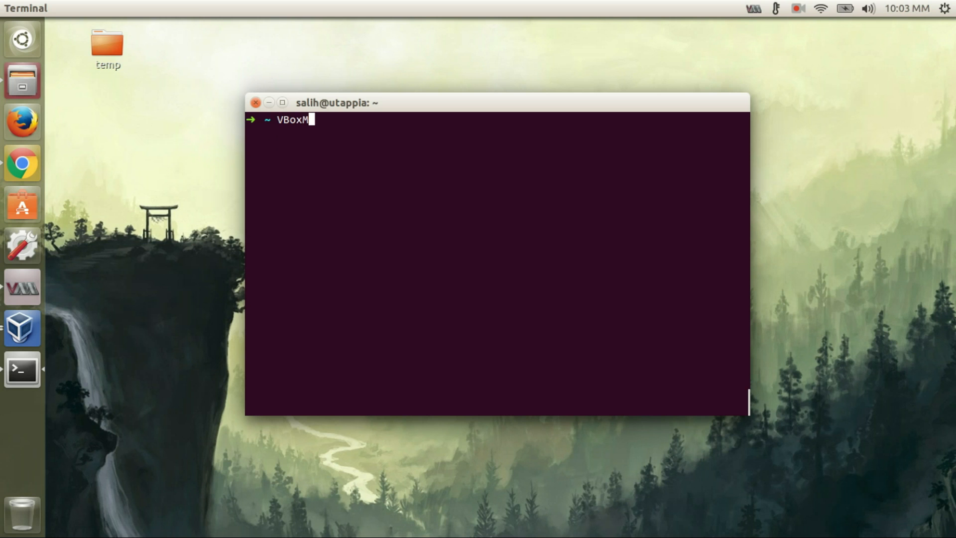
text(anage)
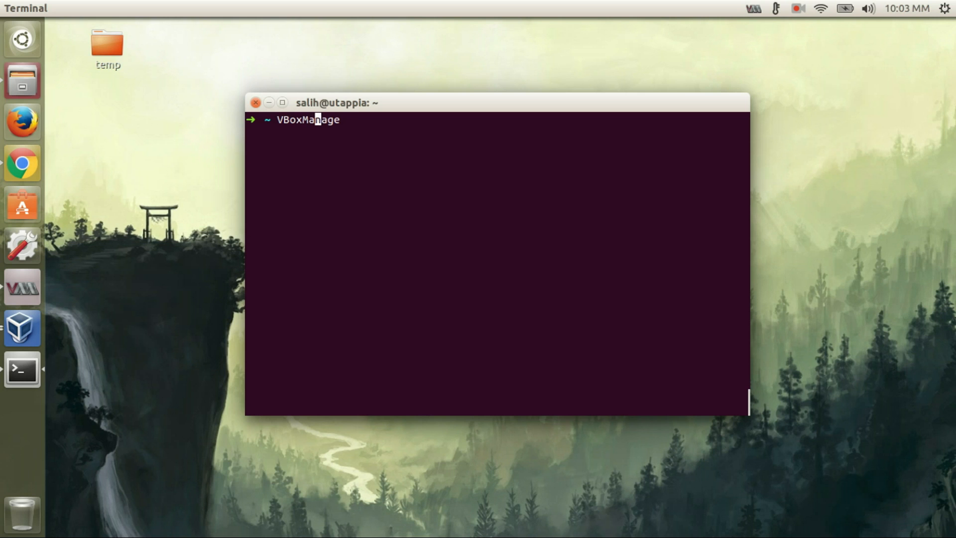
text(cl)
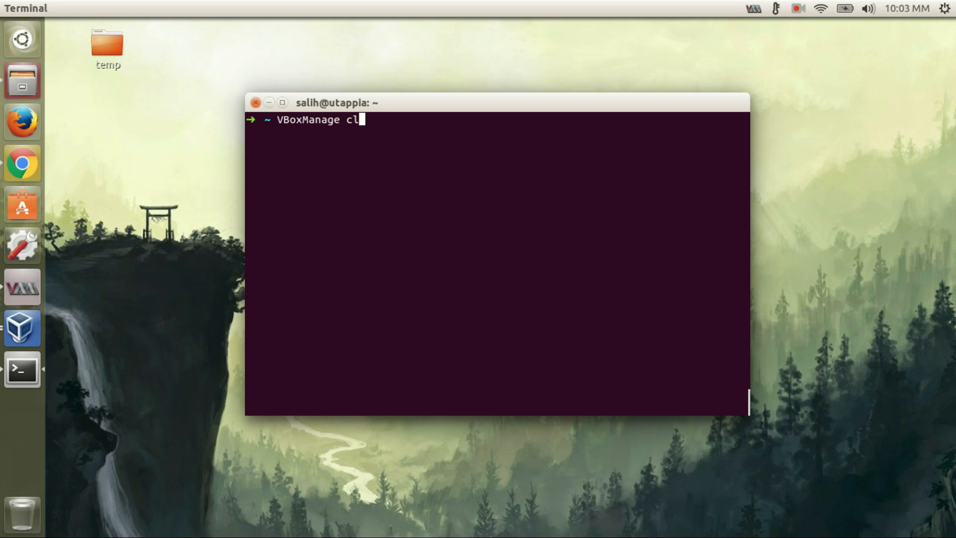
text(one)
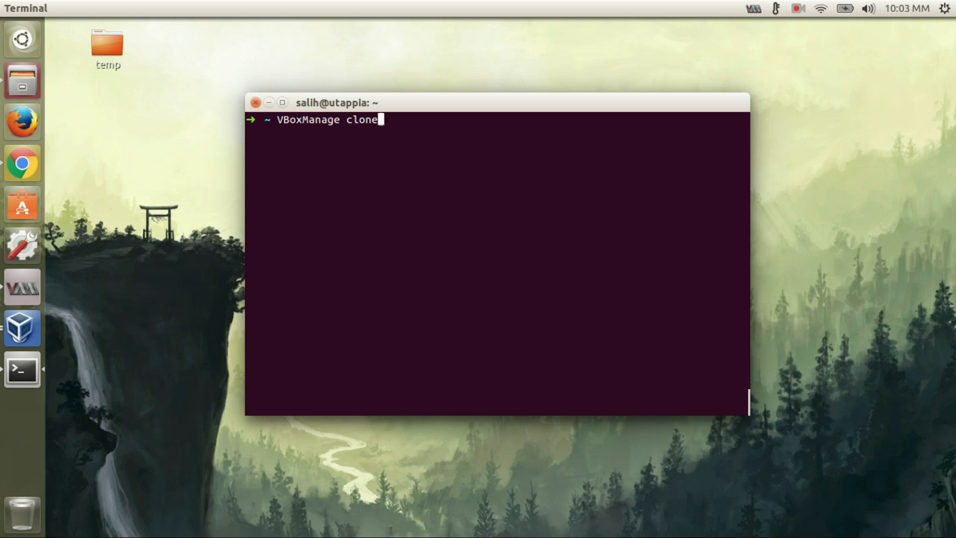
text(hd)
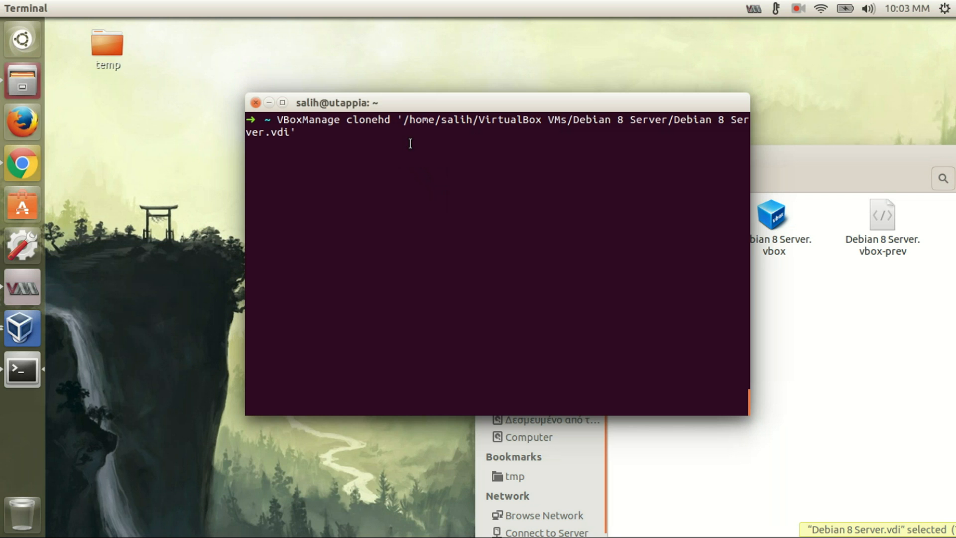
text(debina)
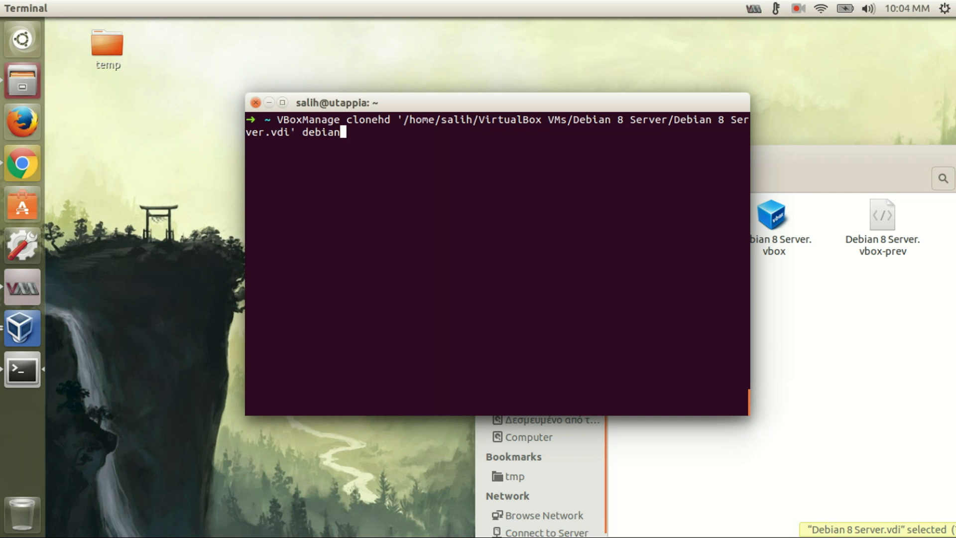
text(-server)
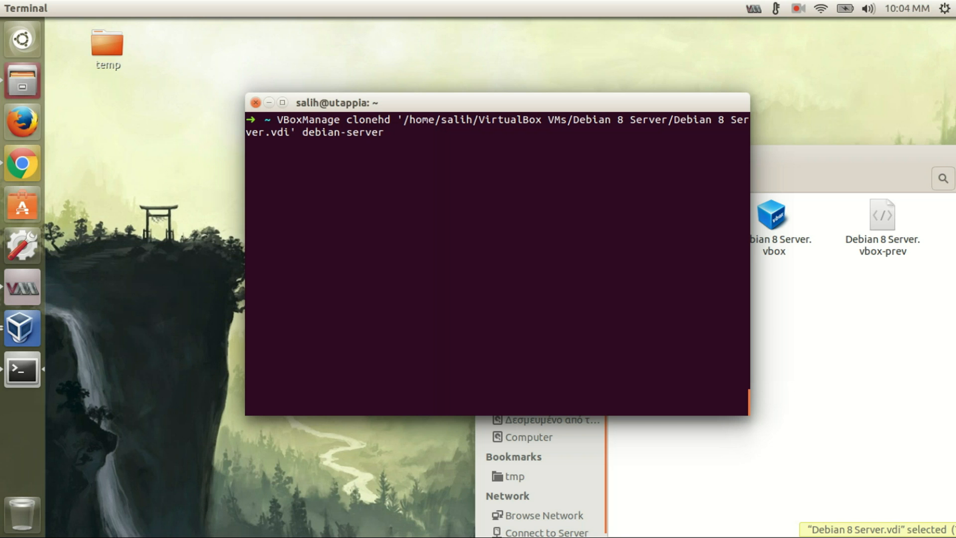
text(-8.)
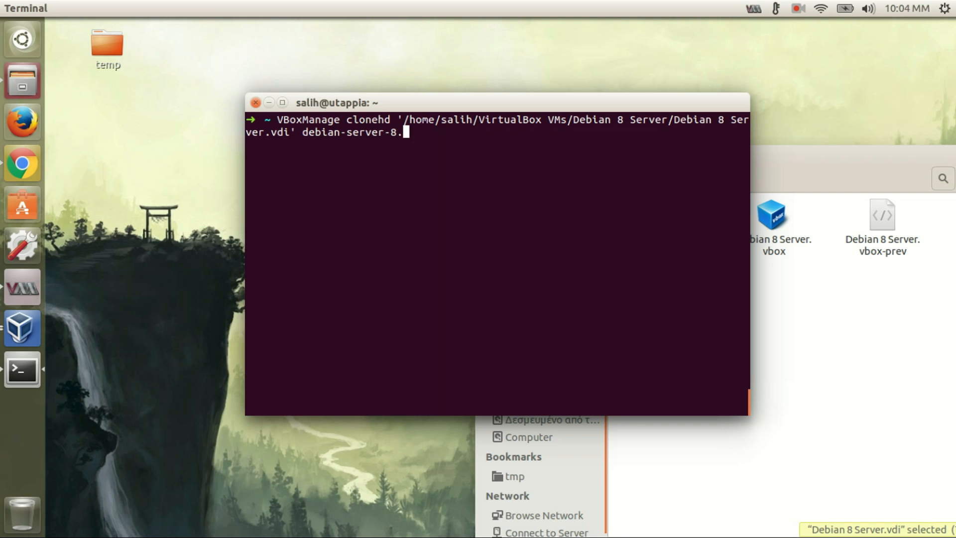
text(raw)
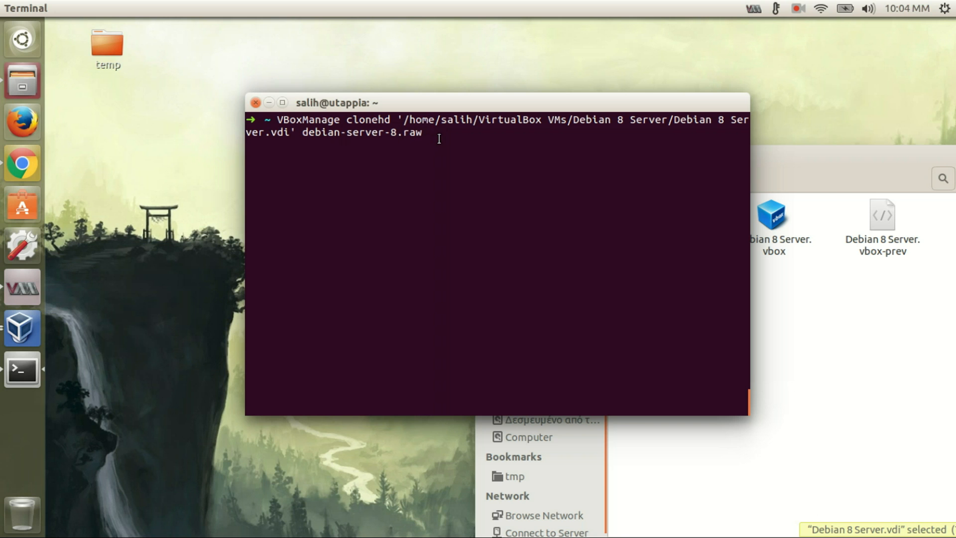
text(--)
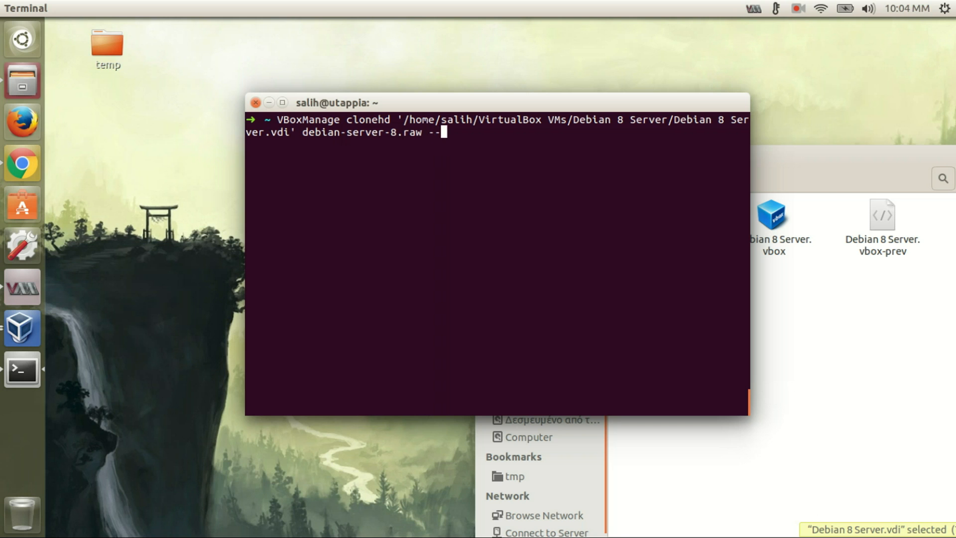
text(format)
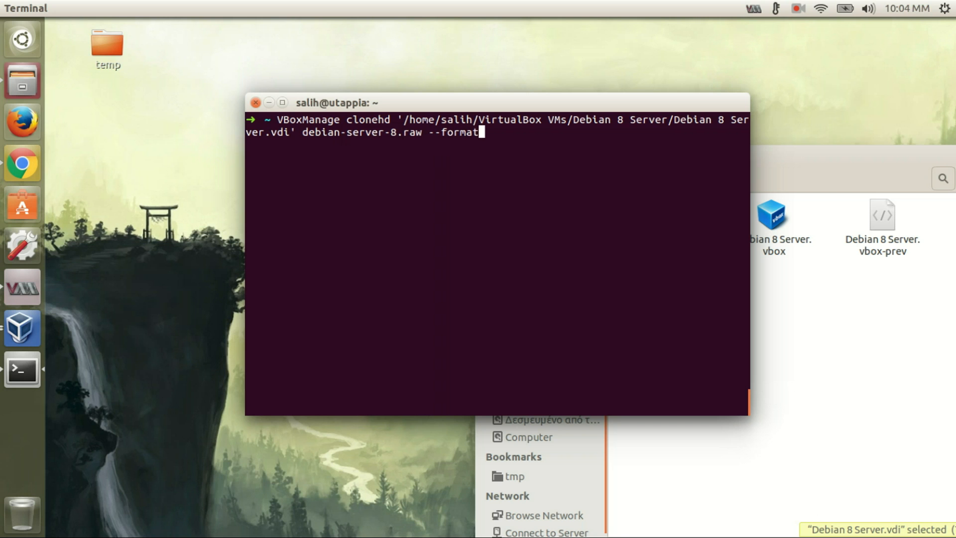
text(raw)
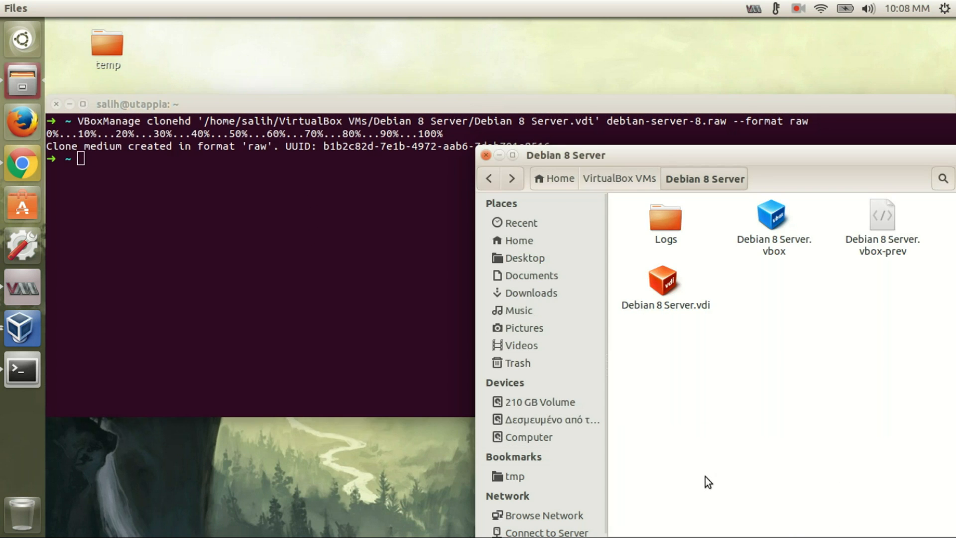
Check debian-server-8.raw in the Files home folder, then return to the terminal
click(519, 240)
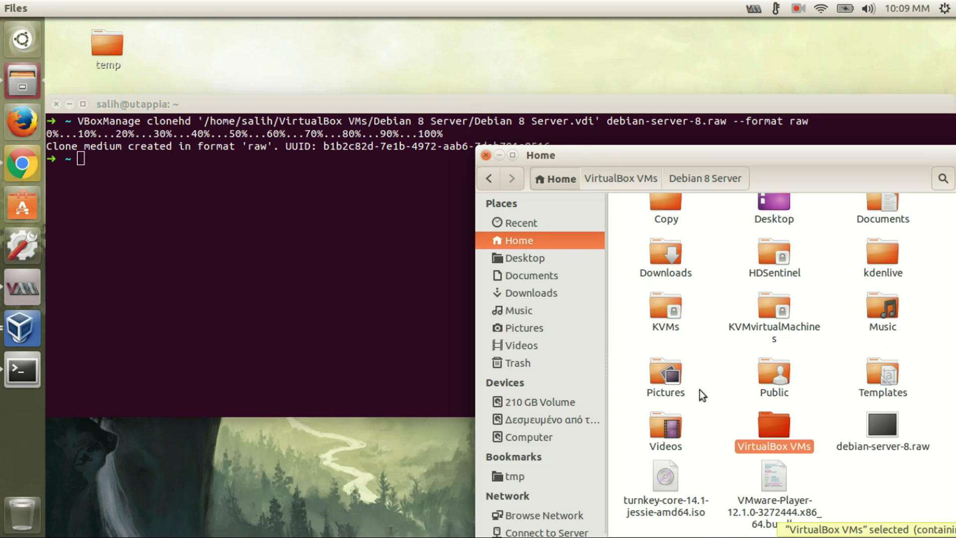
mouse_move(890, 429)
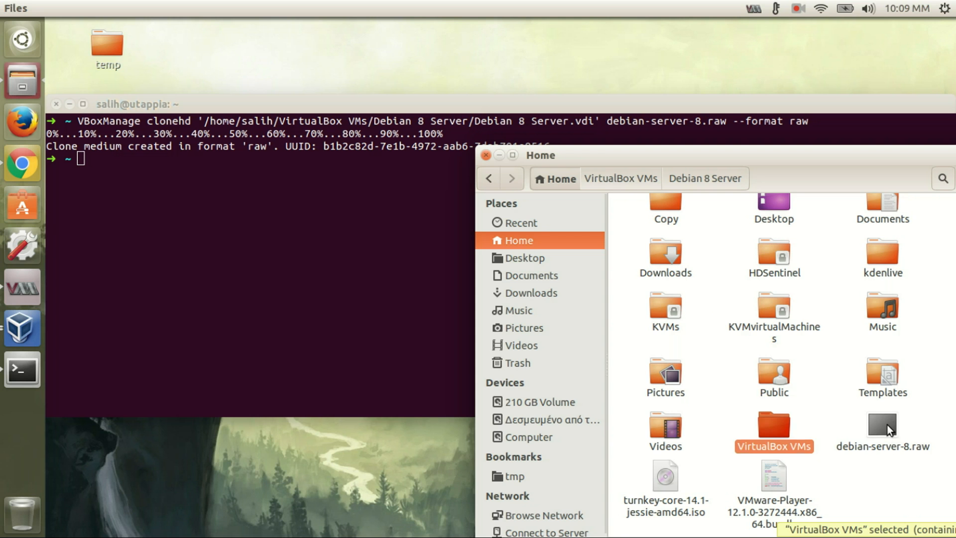
click(882, 429)
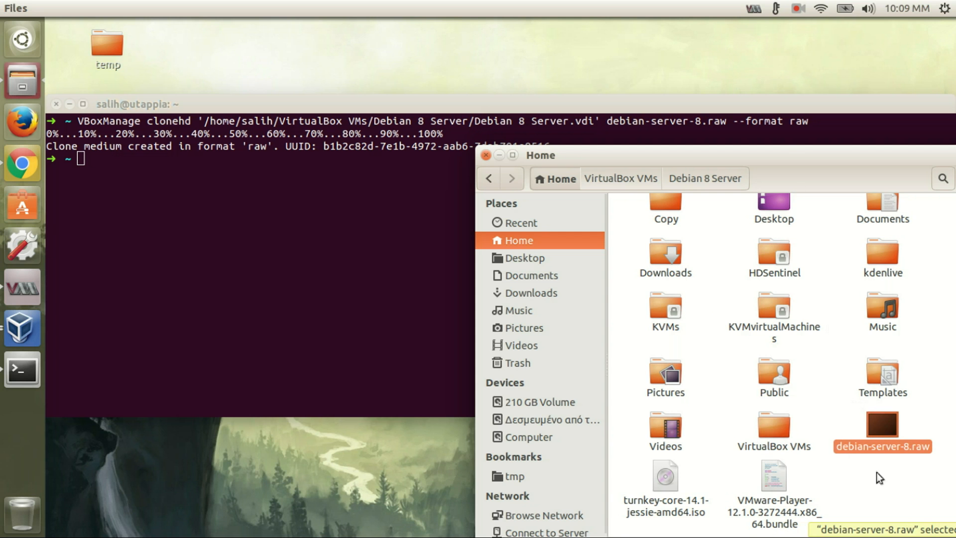
mouse_move(895, 464)
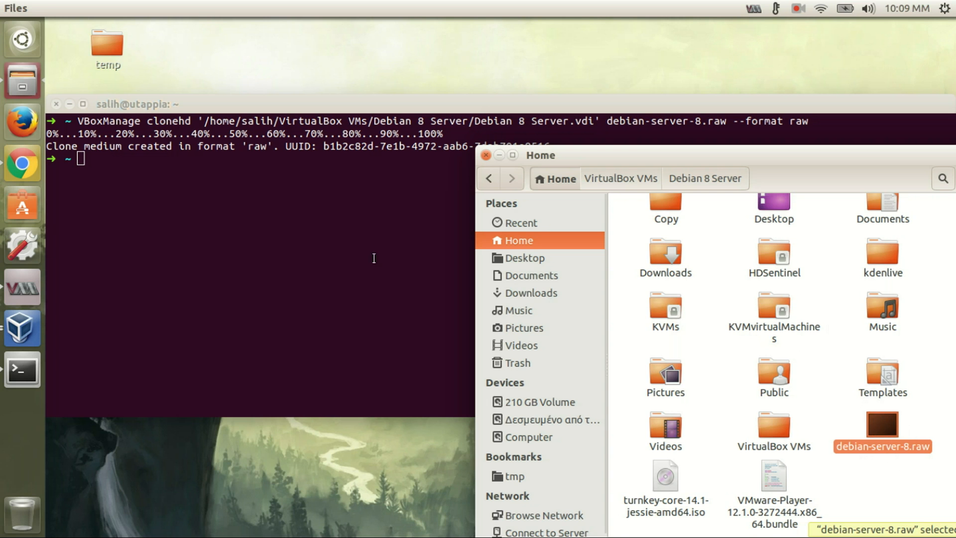
click(363, 256)
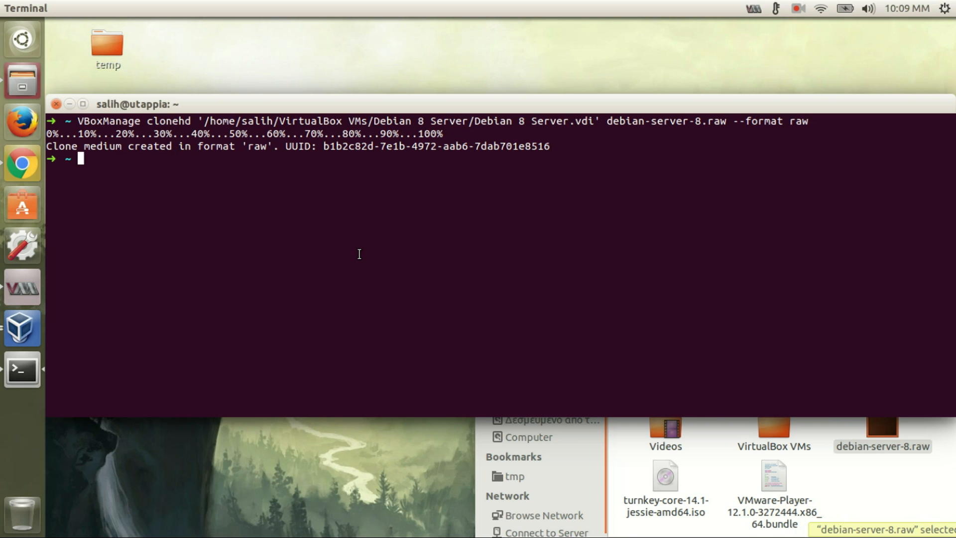
Enter qemu-img convert -f raw debian-server-8.raw -O qcow2 for the conversion command
text(qem)
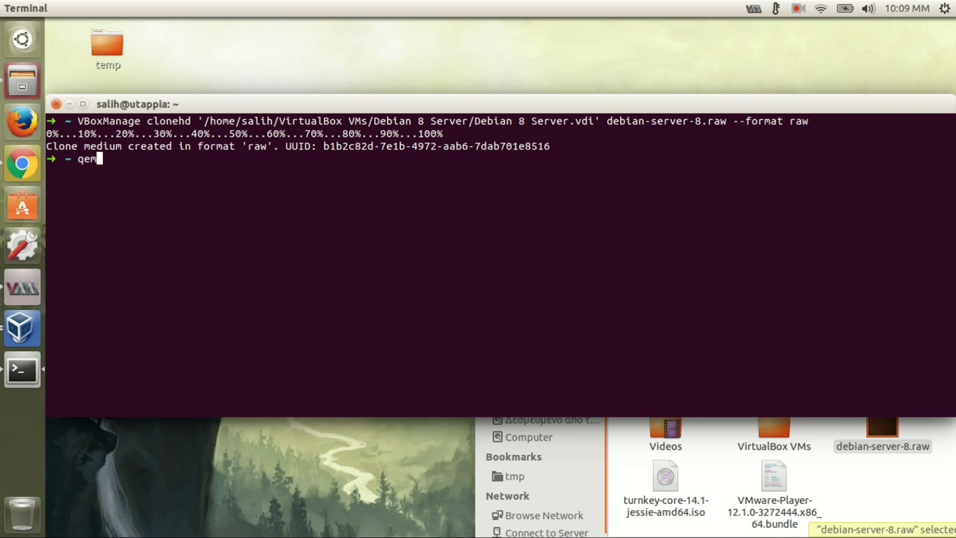
text(u)
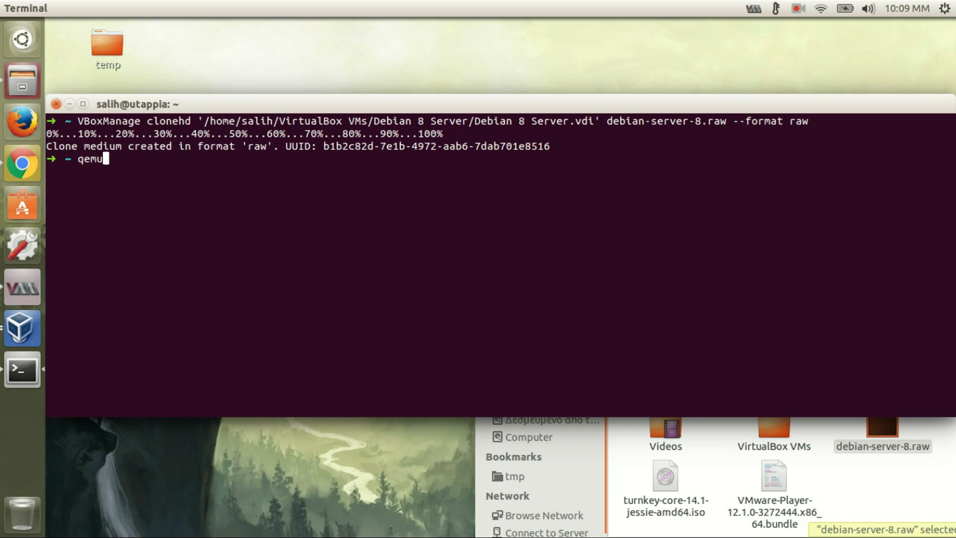
text(-img)
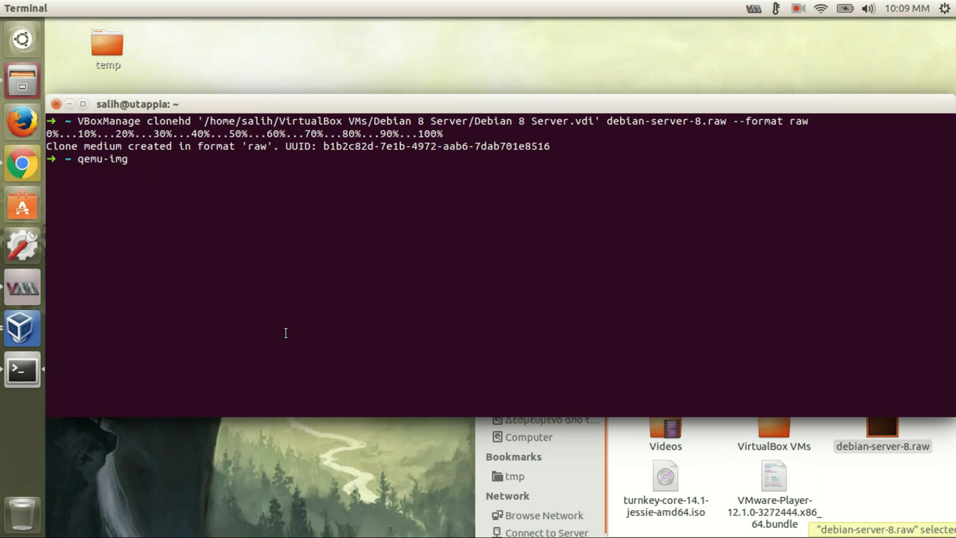
text(convert)
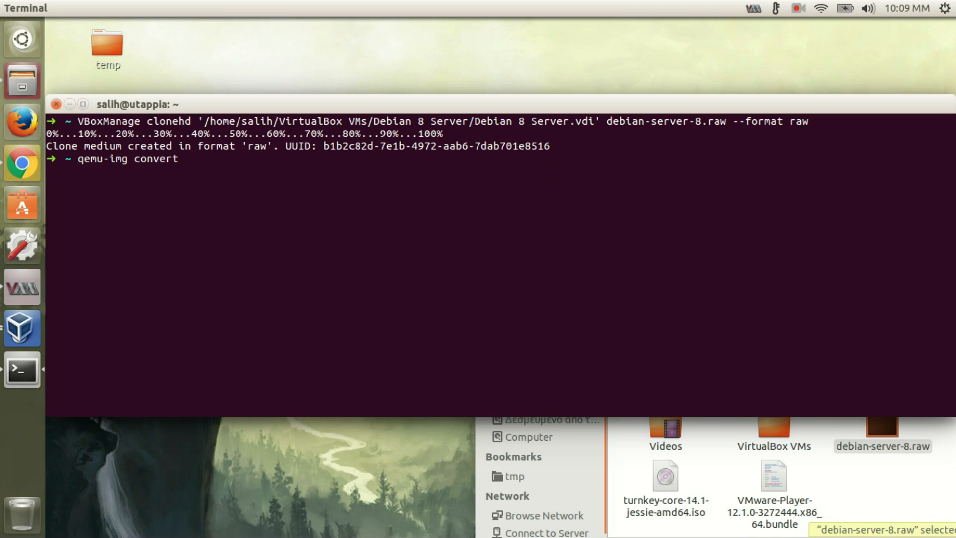
text(-f)
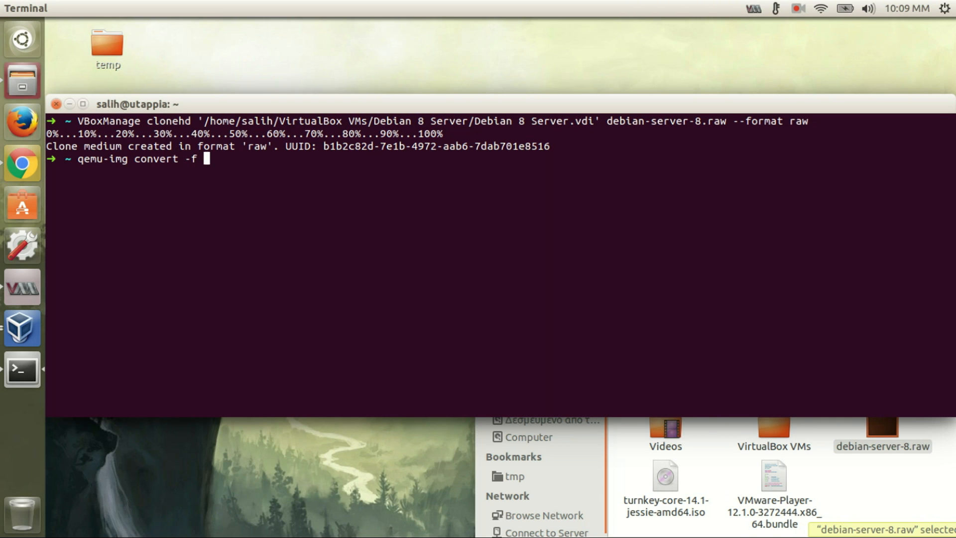
text(raw)
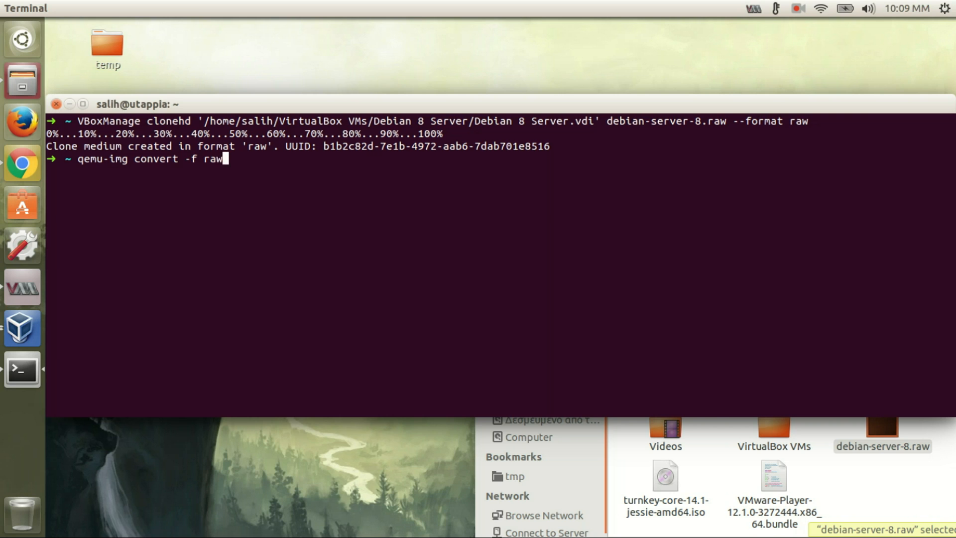
text(deb)
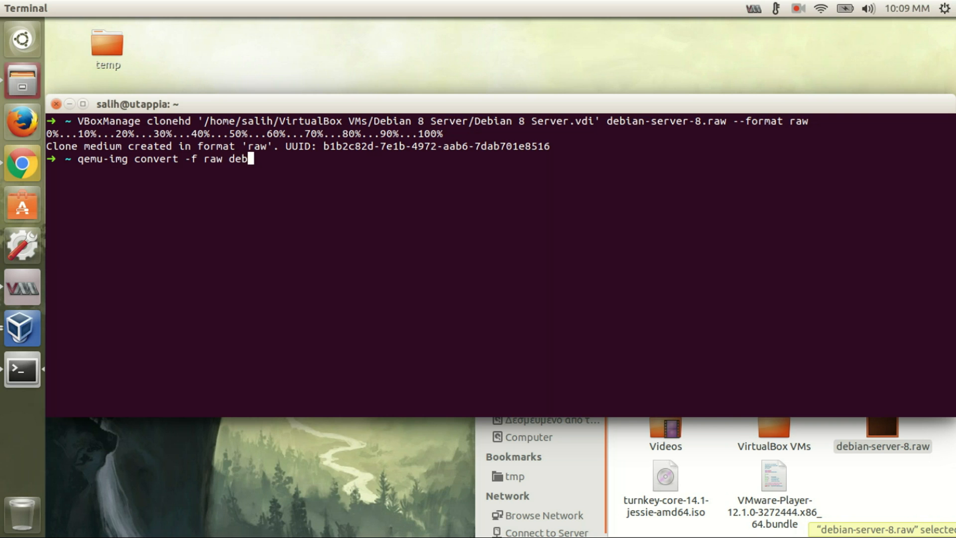
text(ian-server-8.raw)
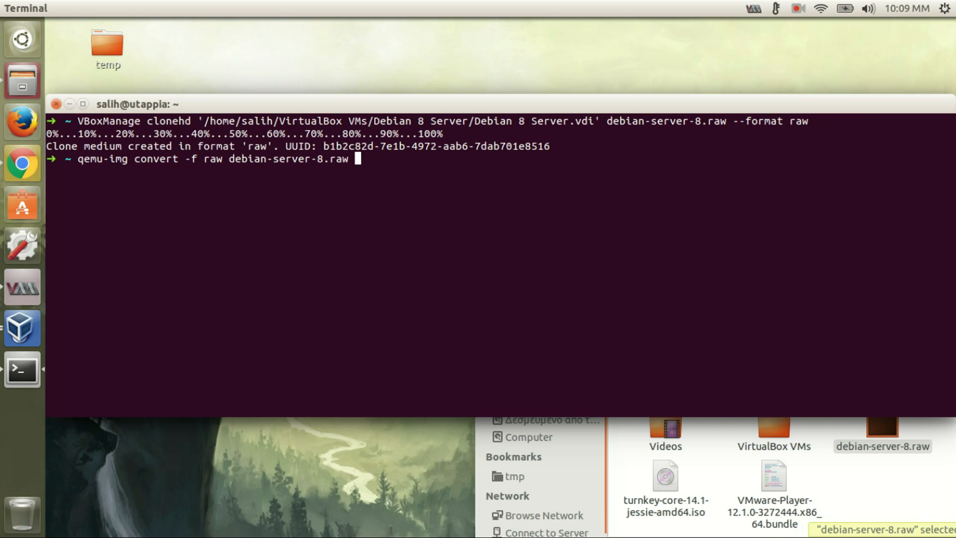
text(-)
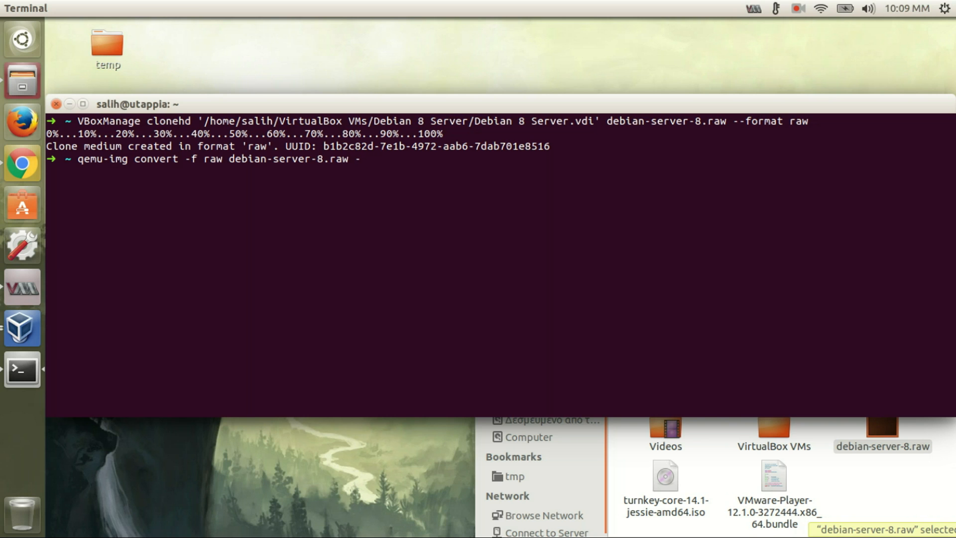
text(O)
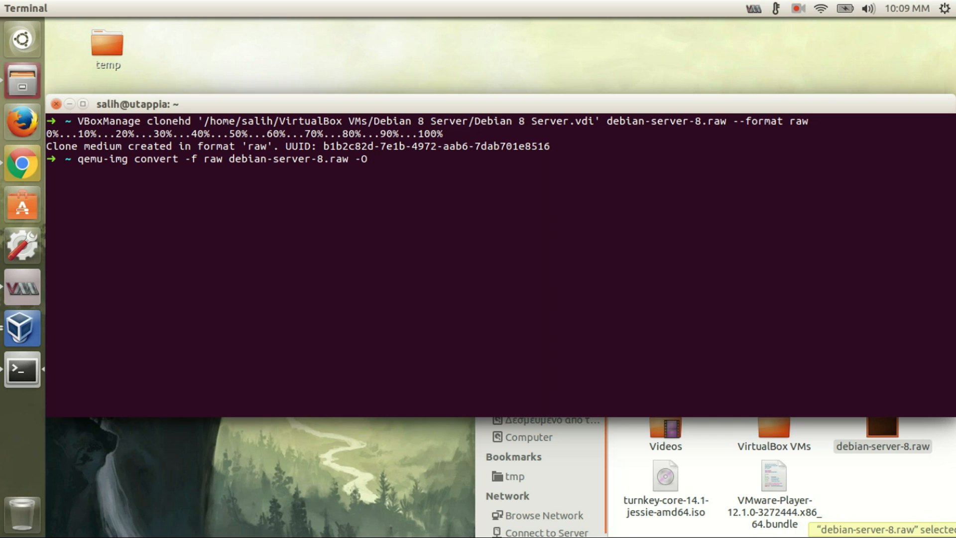
text(q)
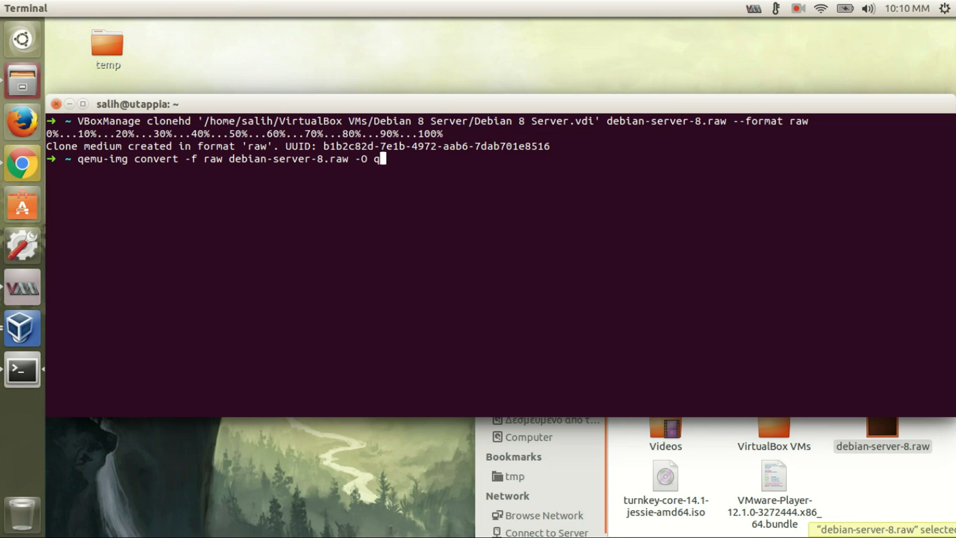
text(c)
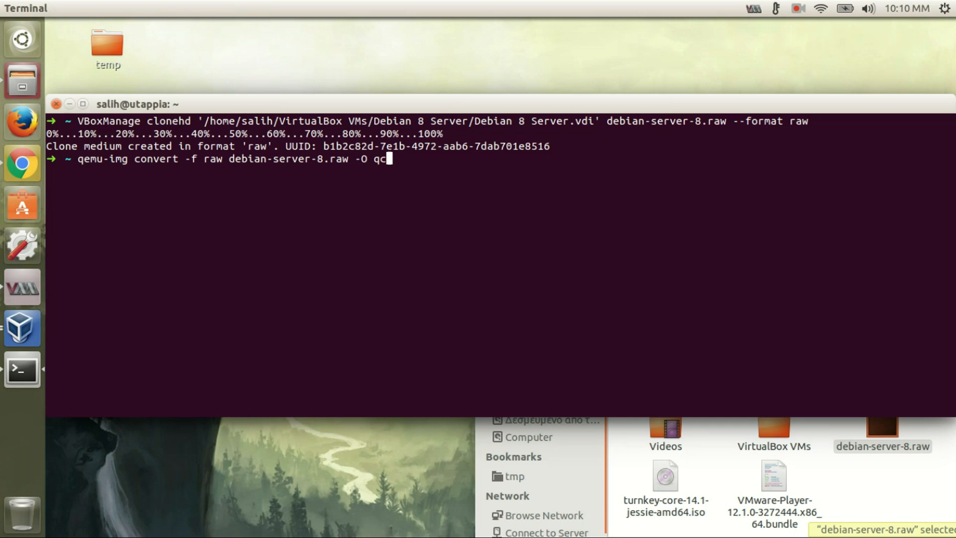
text(ow)
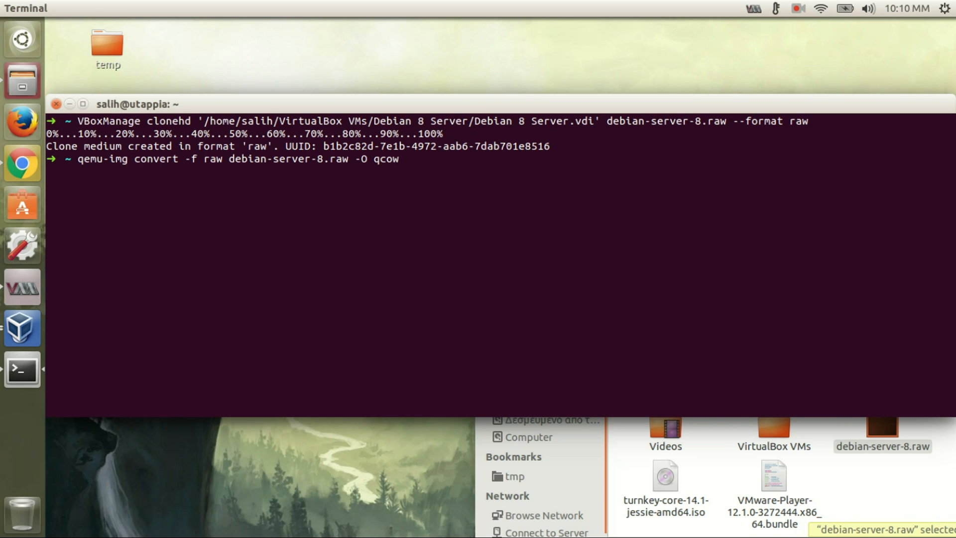
text(2)
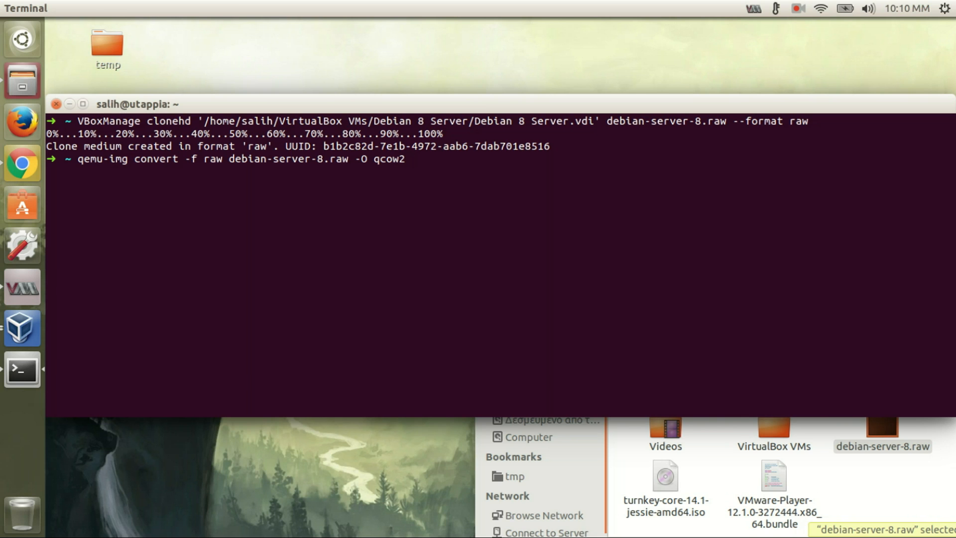
Name the output debian-server-8.qcow2 and run the conversion
text(deb)
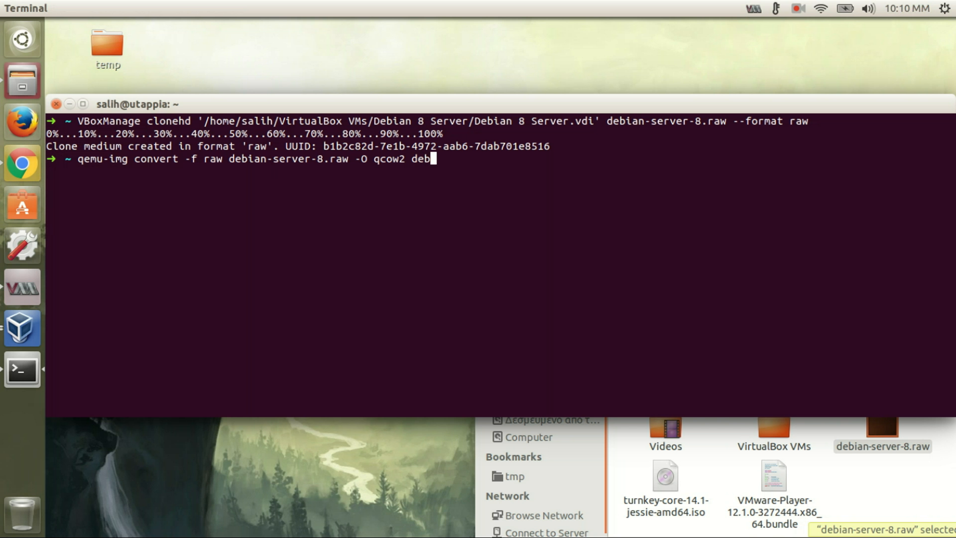
text(ian-server-8.raw)
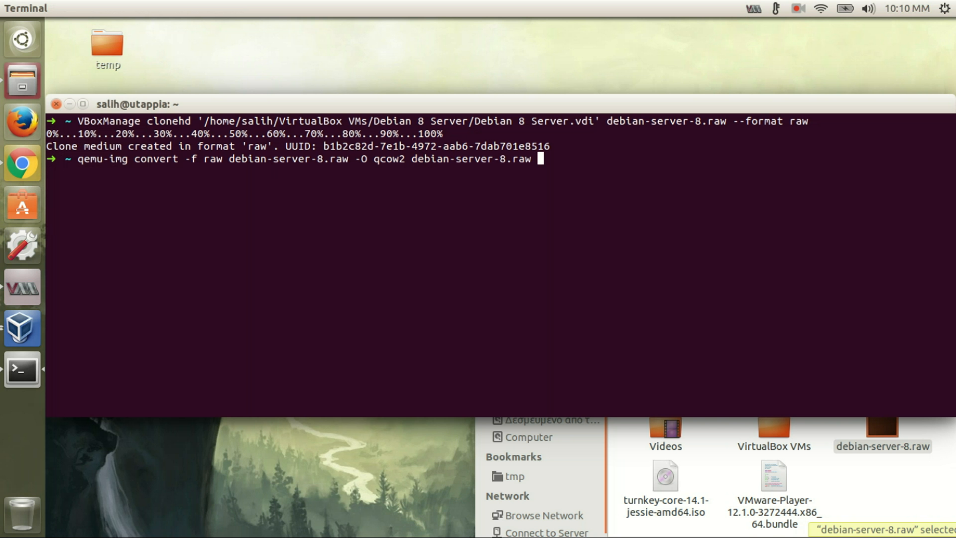
key(BackSpace)
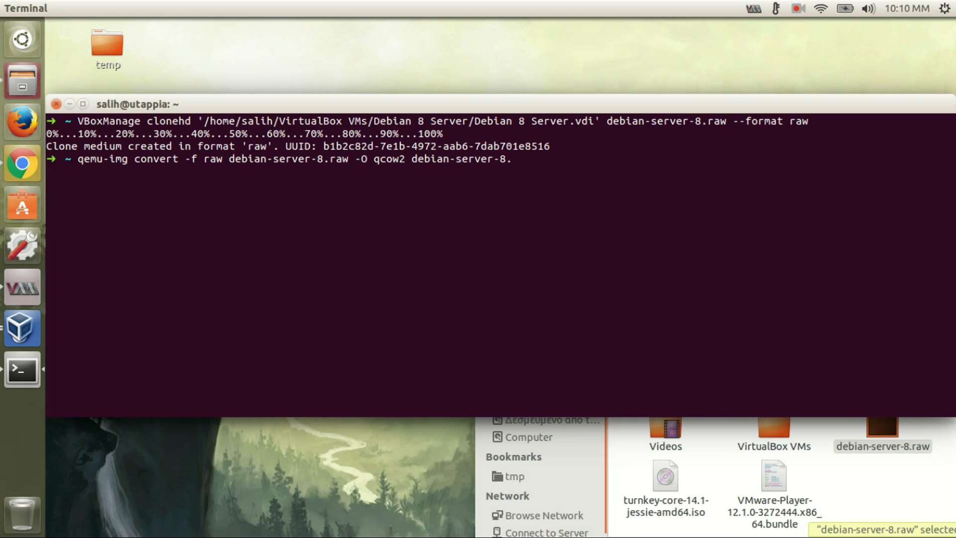
text(qcow)
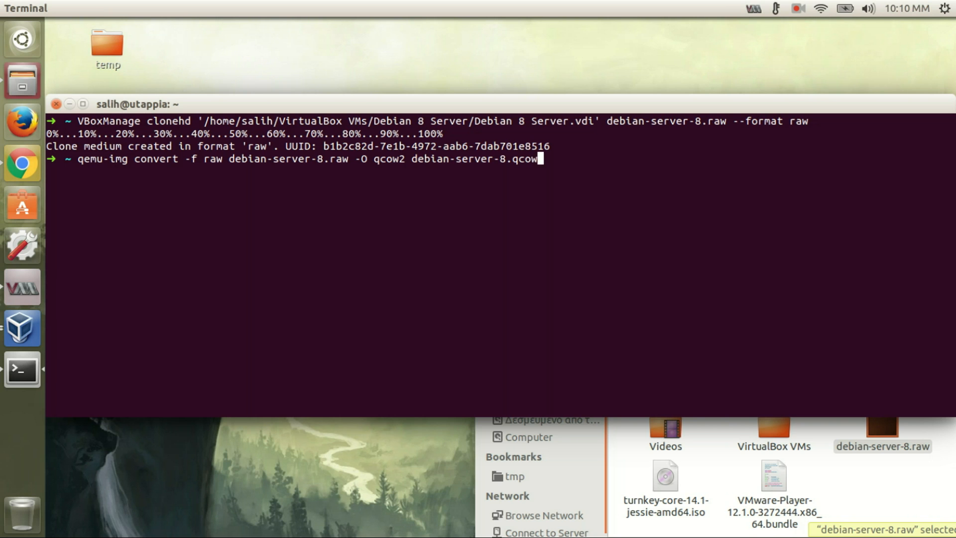
text(2)
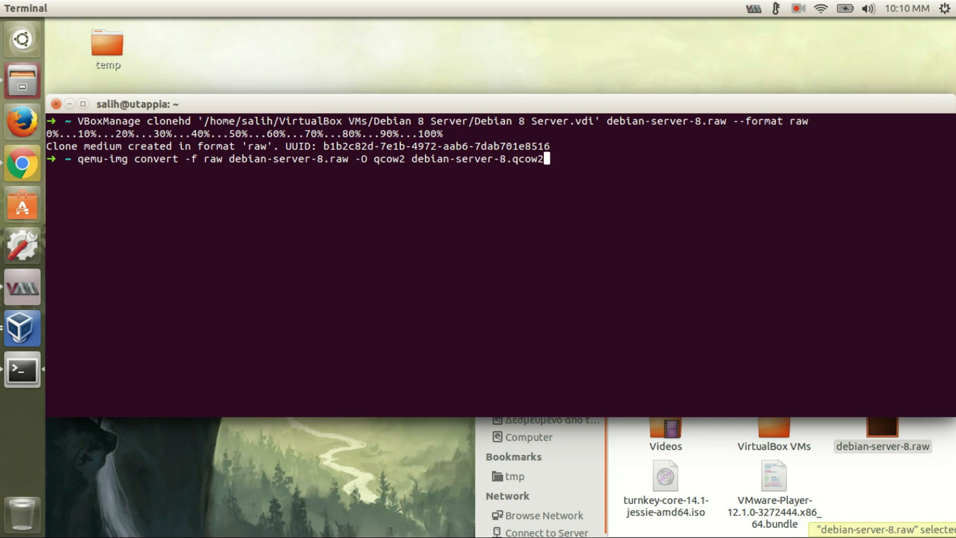
key(Return)
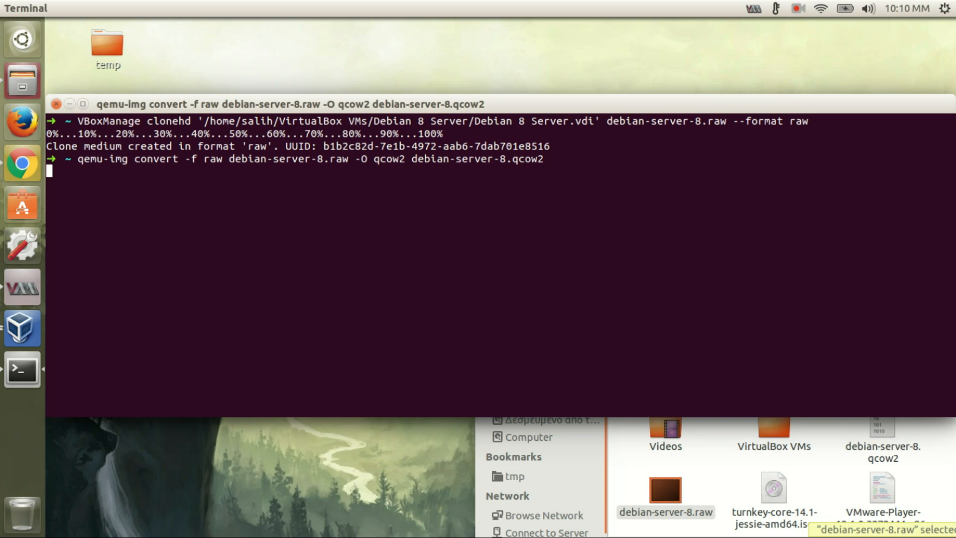
Start a fresh prompt line after the qcow2 conversion finishes
key(Return)
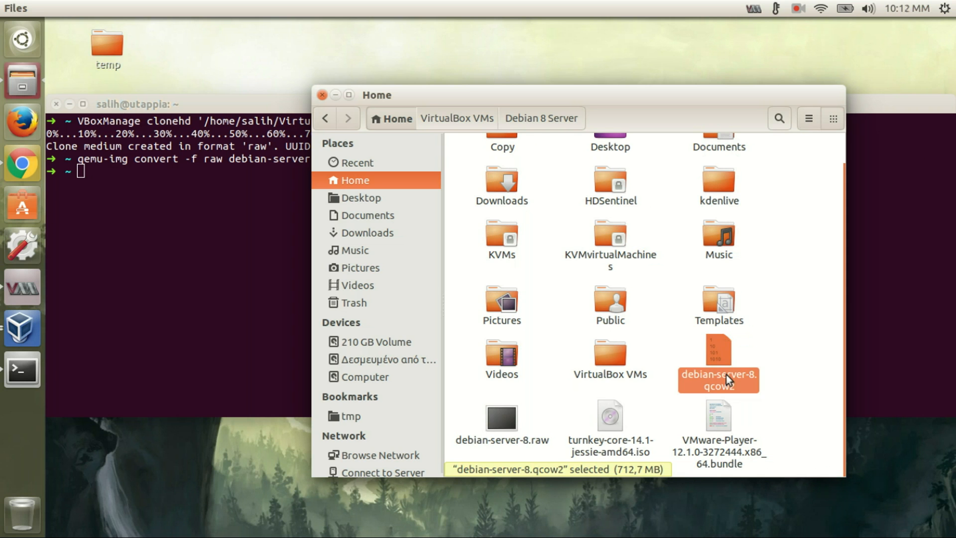
mouse_move(725, 377)
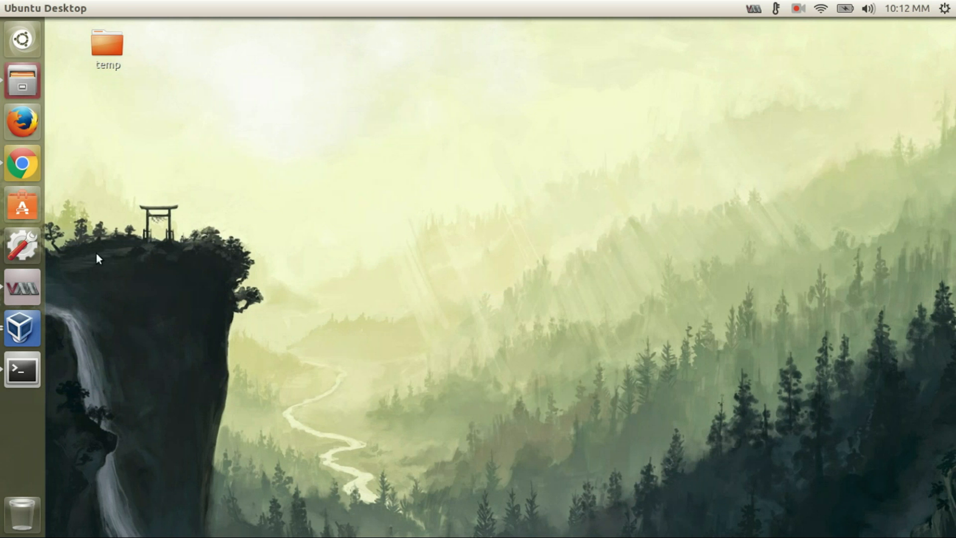
Start a new VM named DebianServer8 using the 'Import existing disk image' option
click(22, 287)
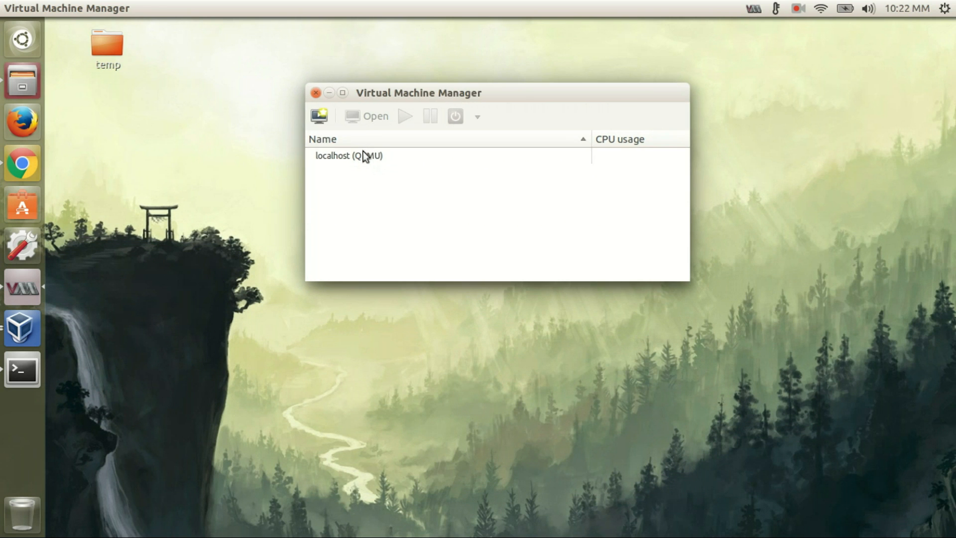
click(322, 115)
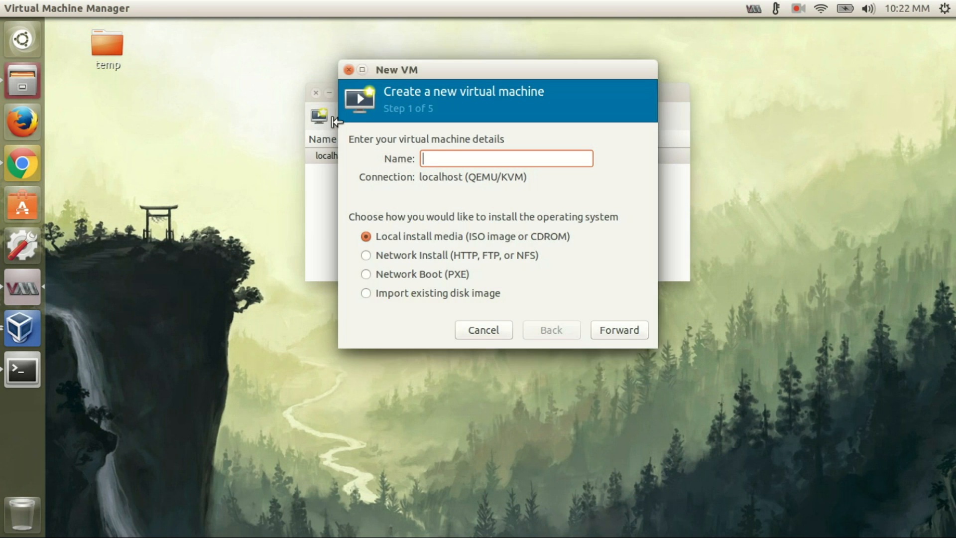
text(De)
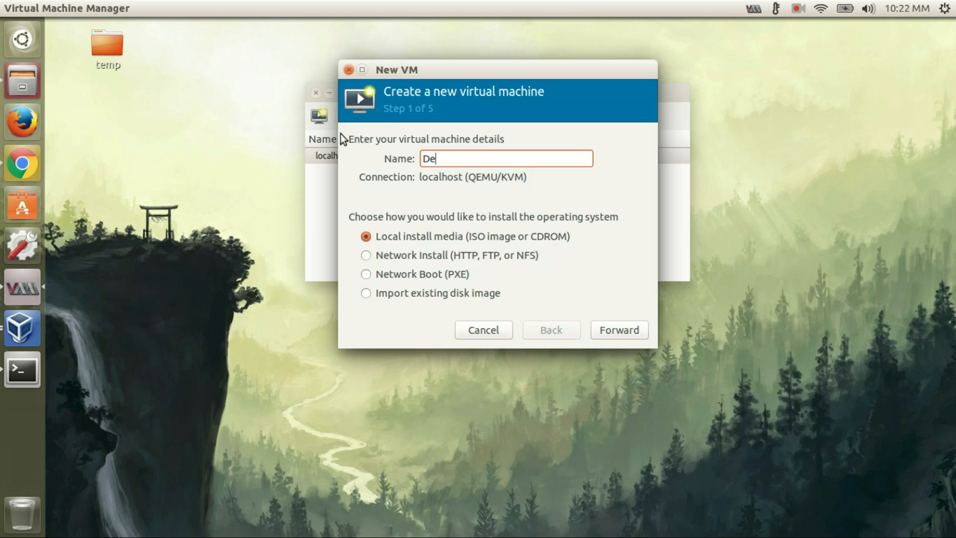
text(bian)
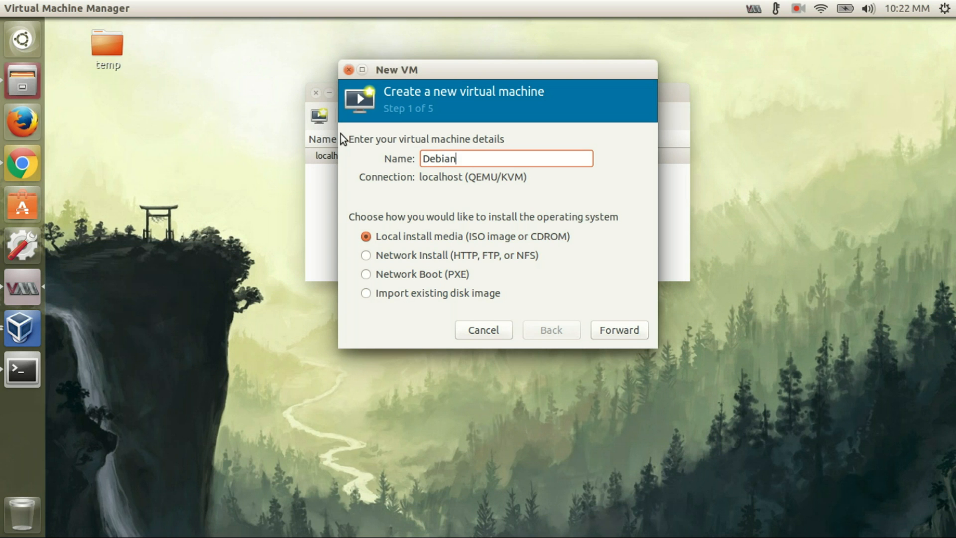
text(Server8)
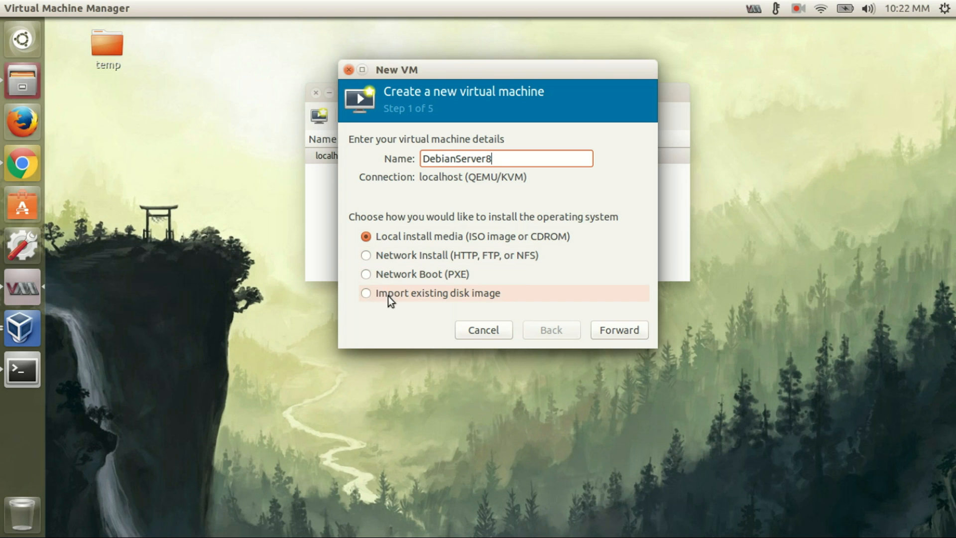
click(366, 292)
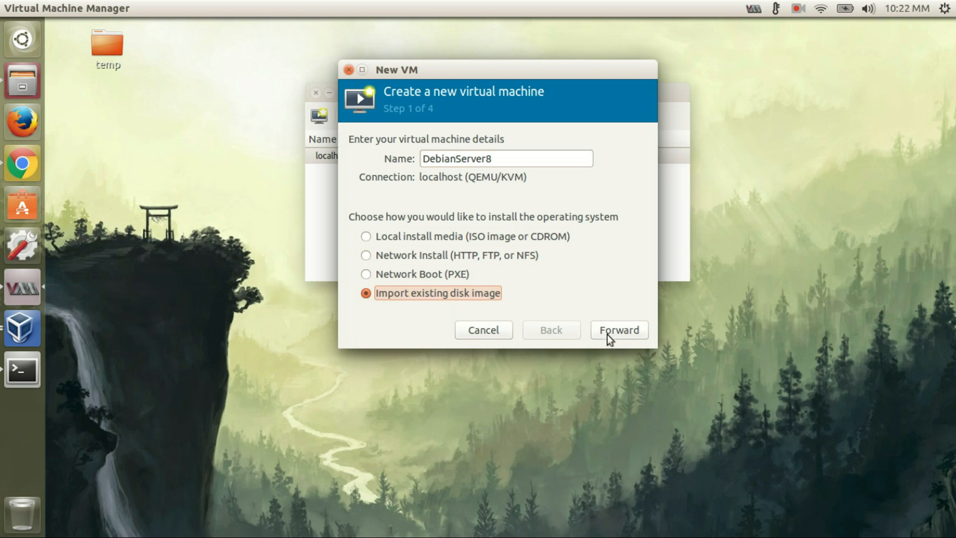
Set the new VM's OS type to Linux, version Debian Wheezy
click(619, 329)
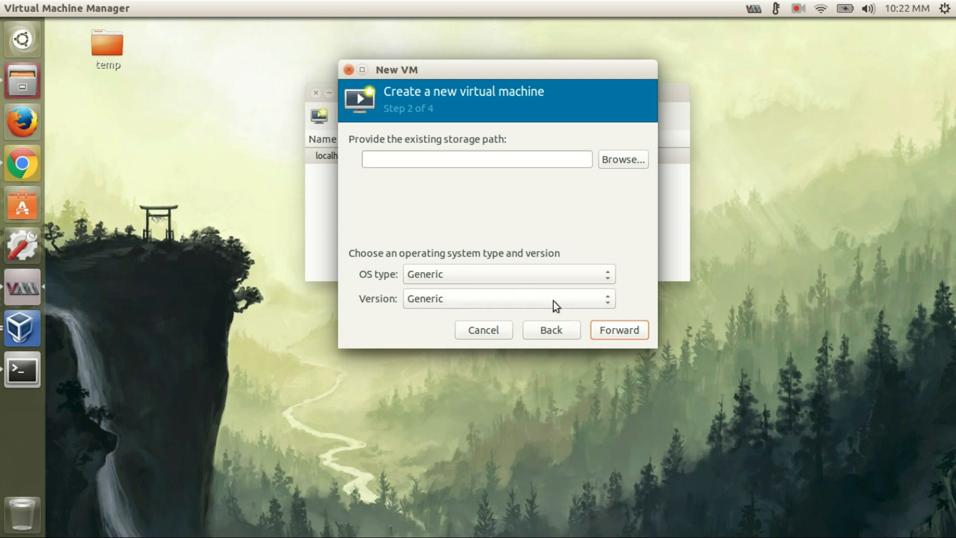
click(509, 274)
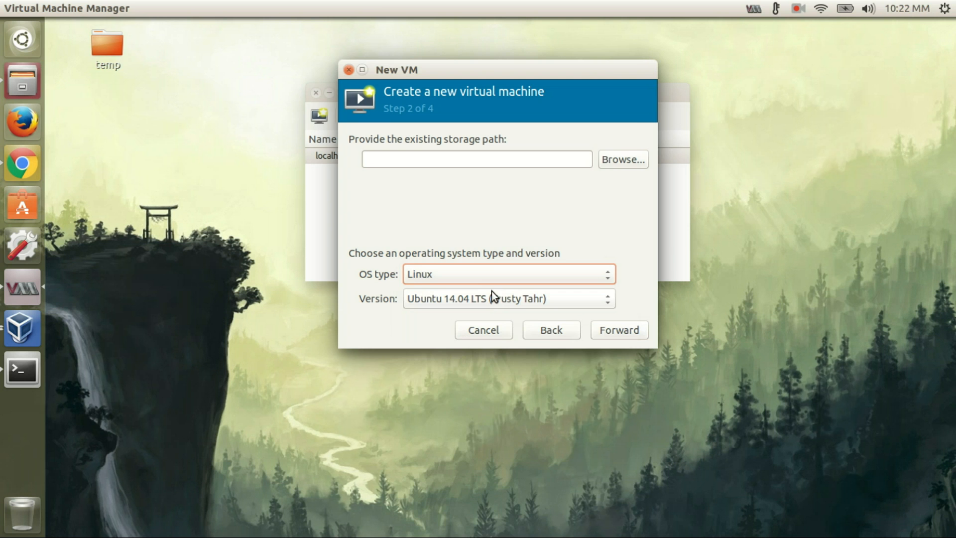
click(507, 298)
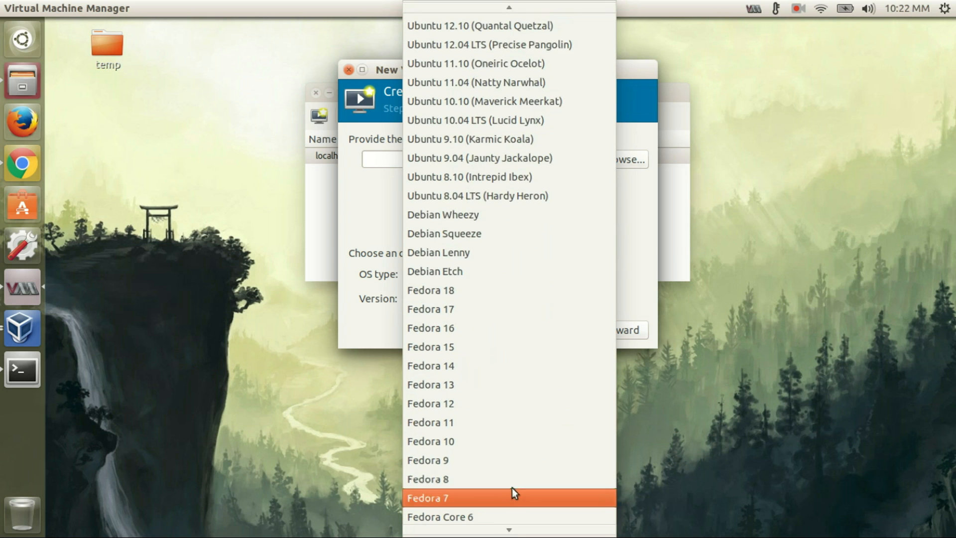
scroll(down, 3)
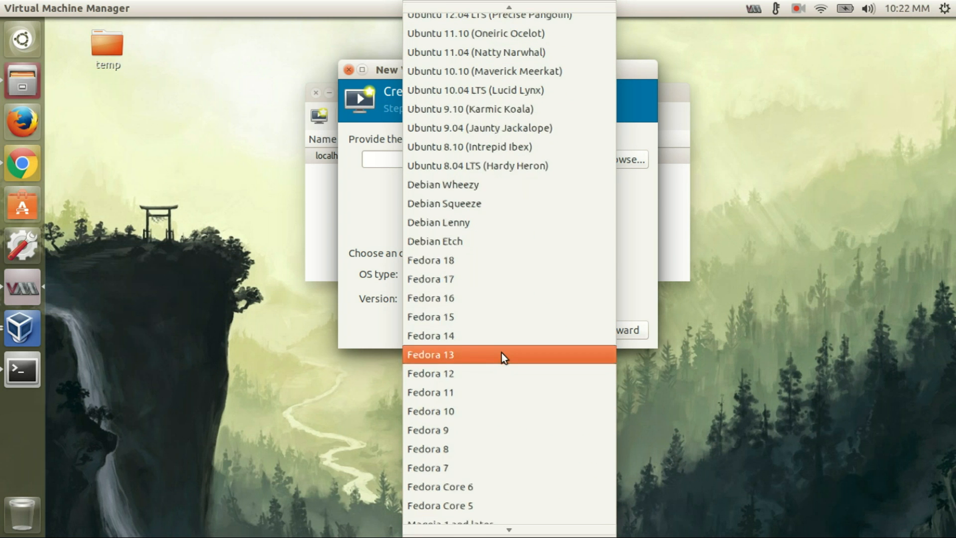
click(442, 185)
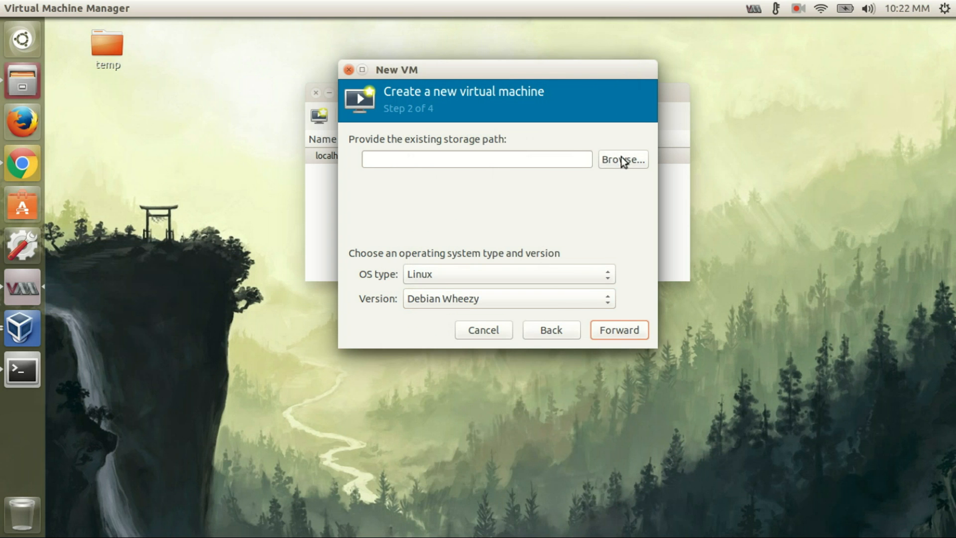
Browse locally and choose /home/salih/debian-server-8.qcow2 as the storage image
click(622, 159)
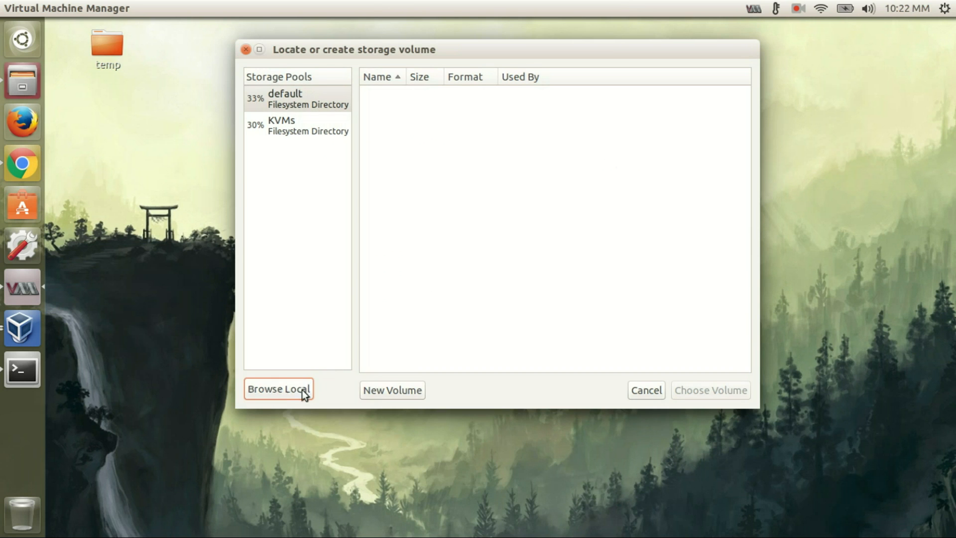
click(279, 389)
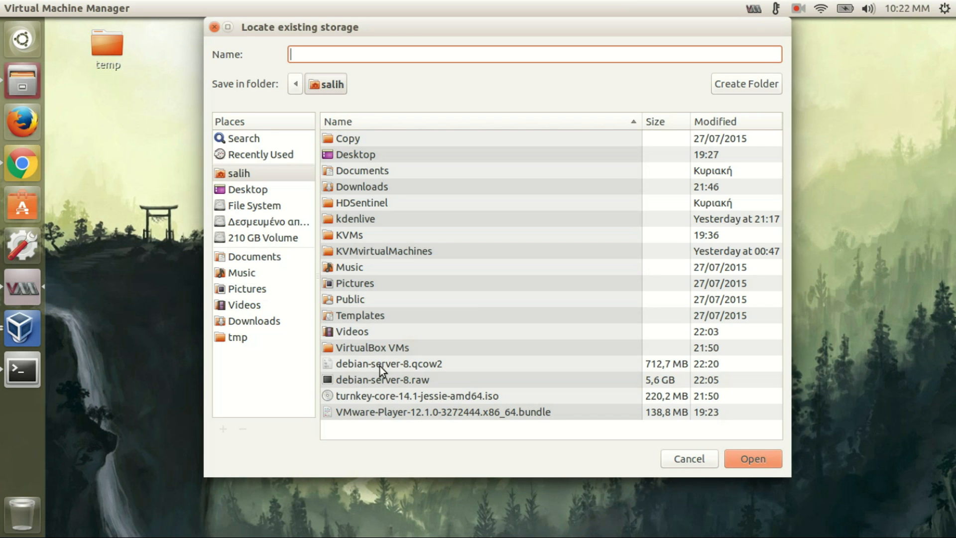
click(383, 363)
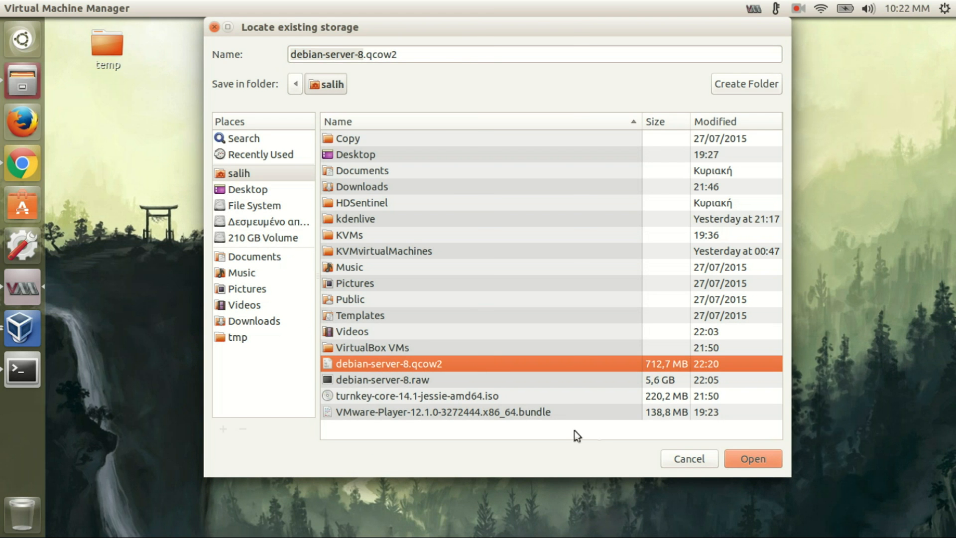
click(753, 458)
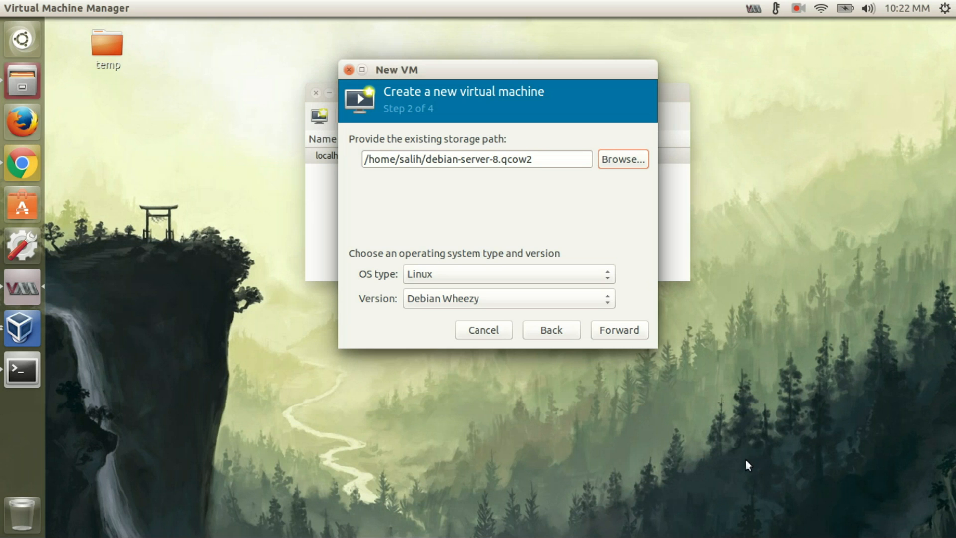
Keep 1024 MB memory and one CPU, enable Customize configuration before install, and finish
click(619, 330)
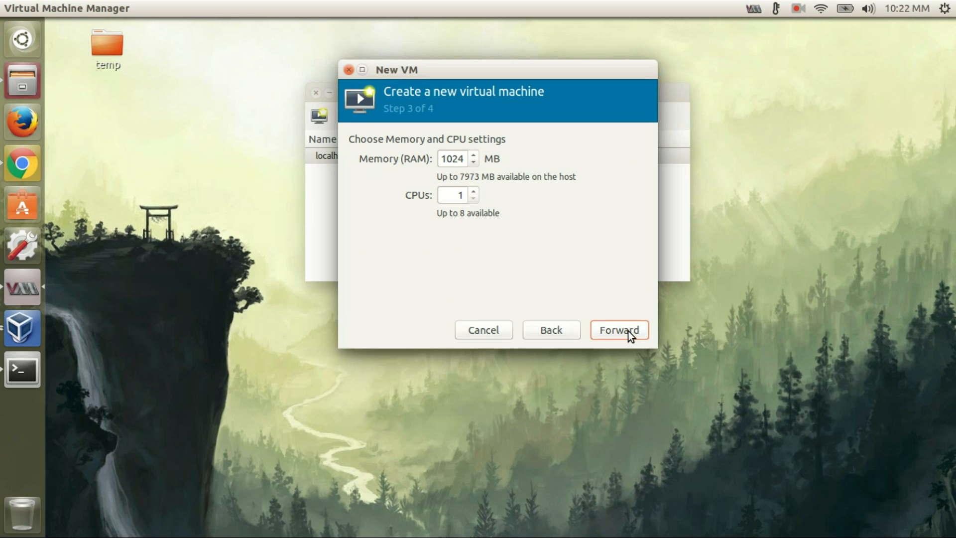
click(620, 329)
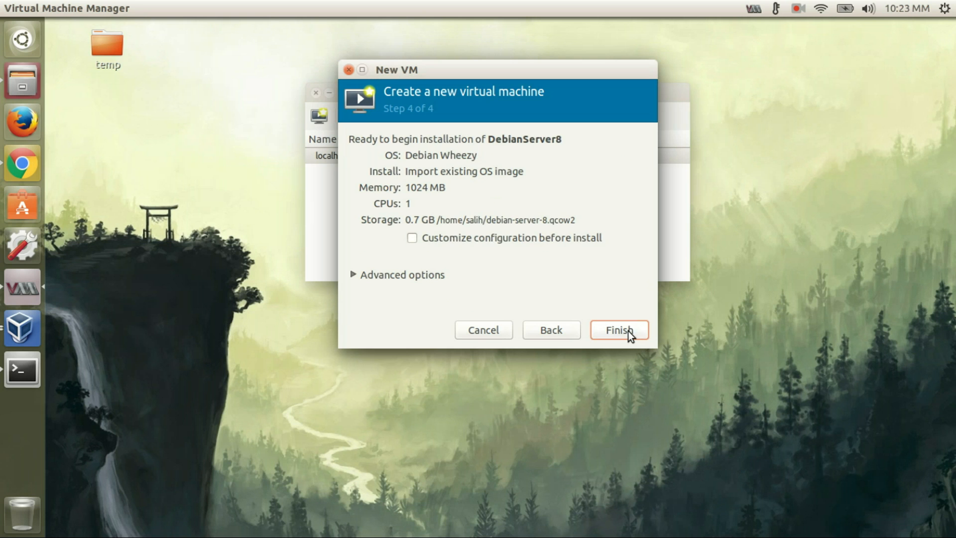
click(402, 275)
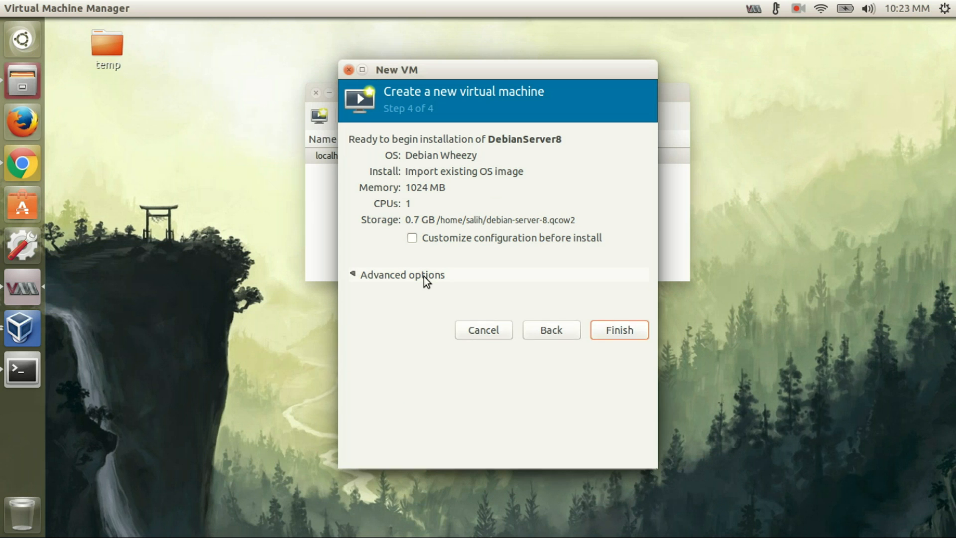
click(402, 275)
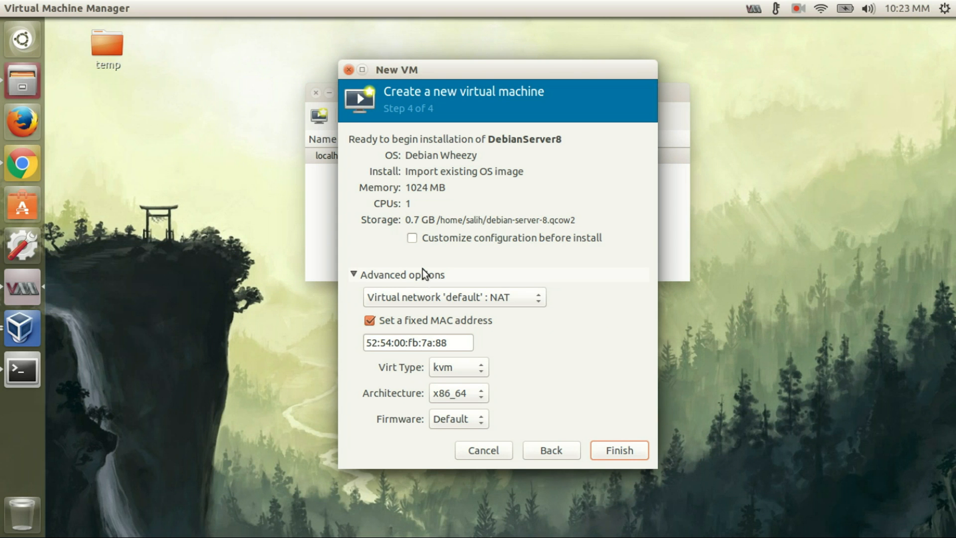
click(412, 238)
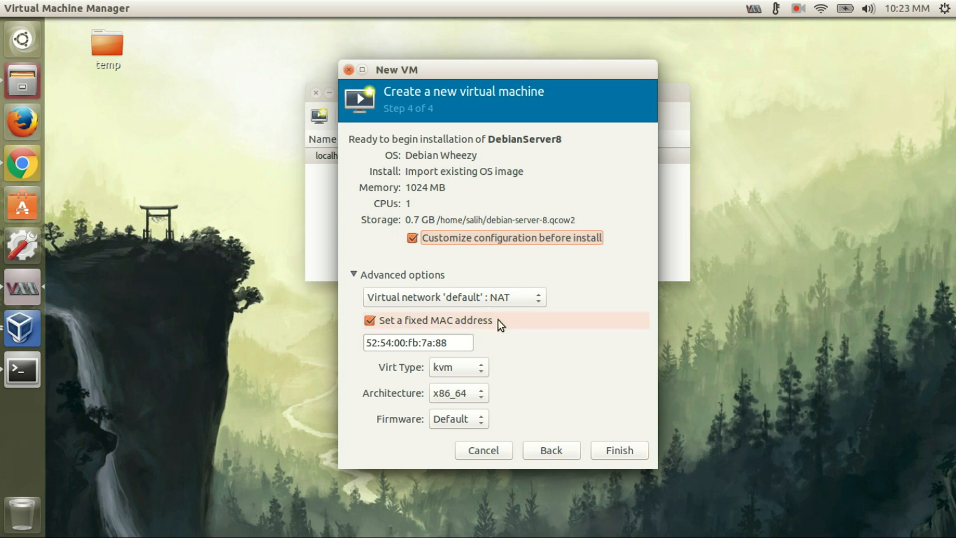
mouse_move(533, 280)
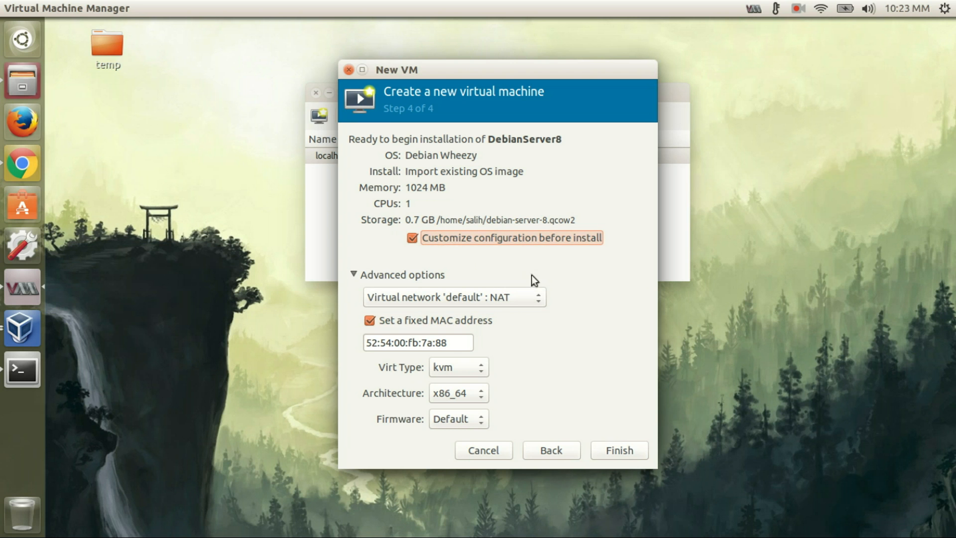
click(619, 450)
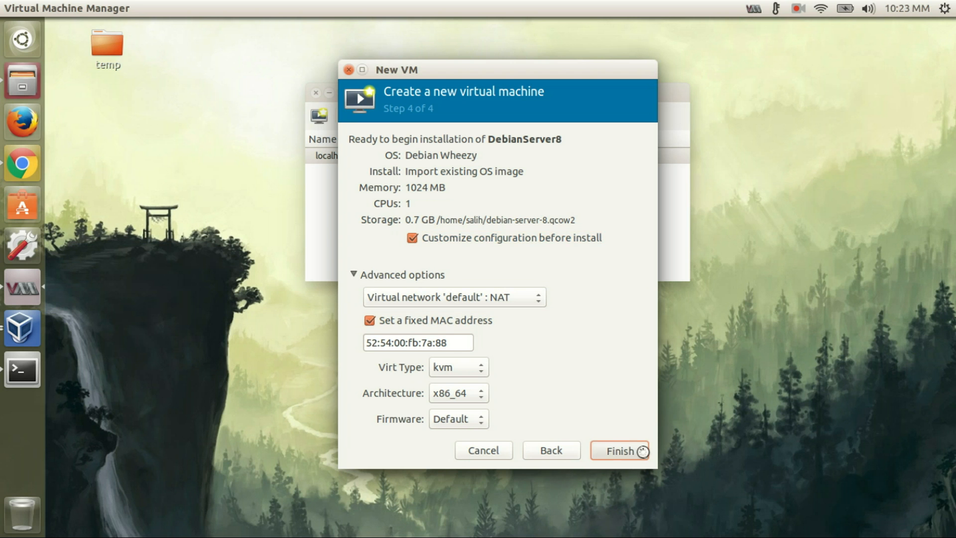
click(621, 451)
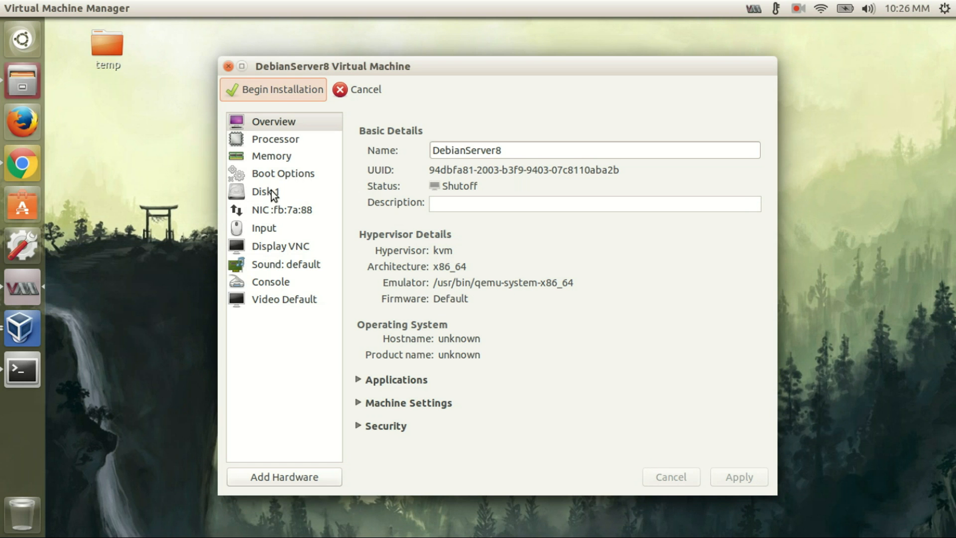
Set Disk 1 to Virtio bus with qcow2 storage format and apply
click(262, 192)
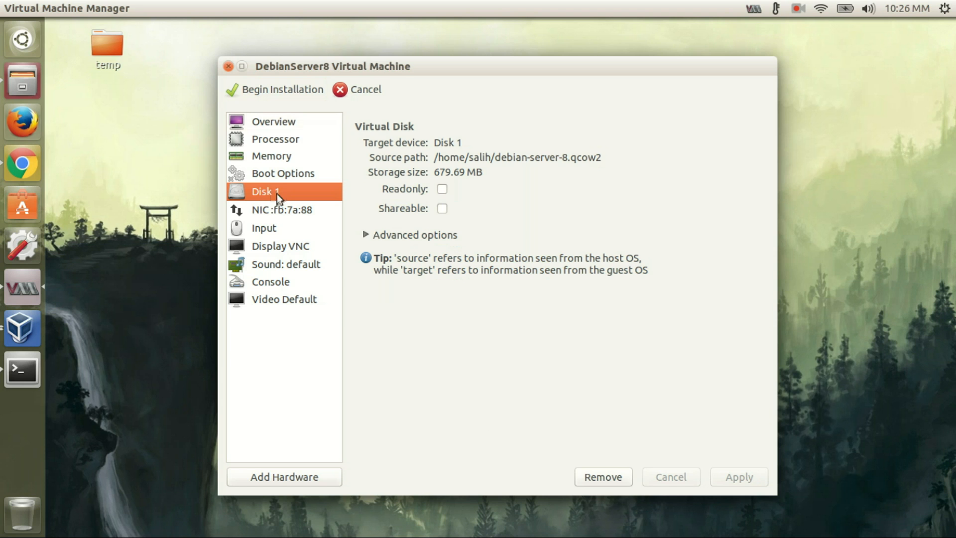
click(367, 234)
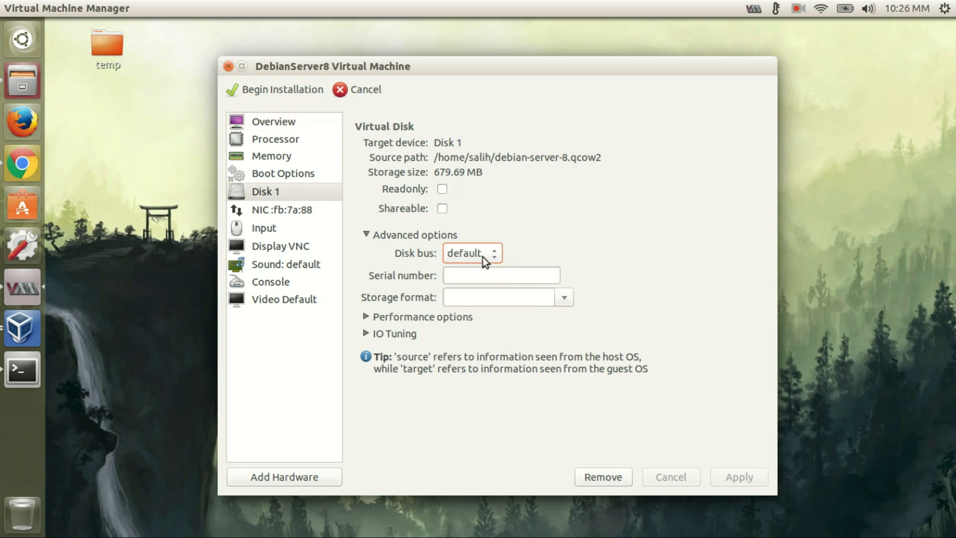
click(472, 253)
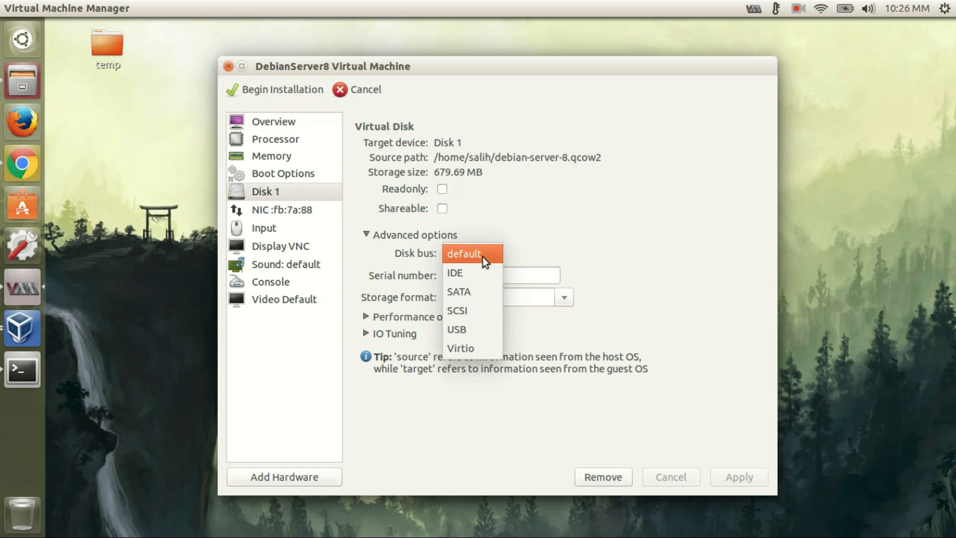
click(461, 348)
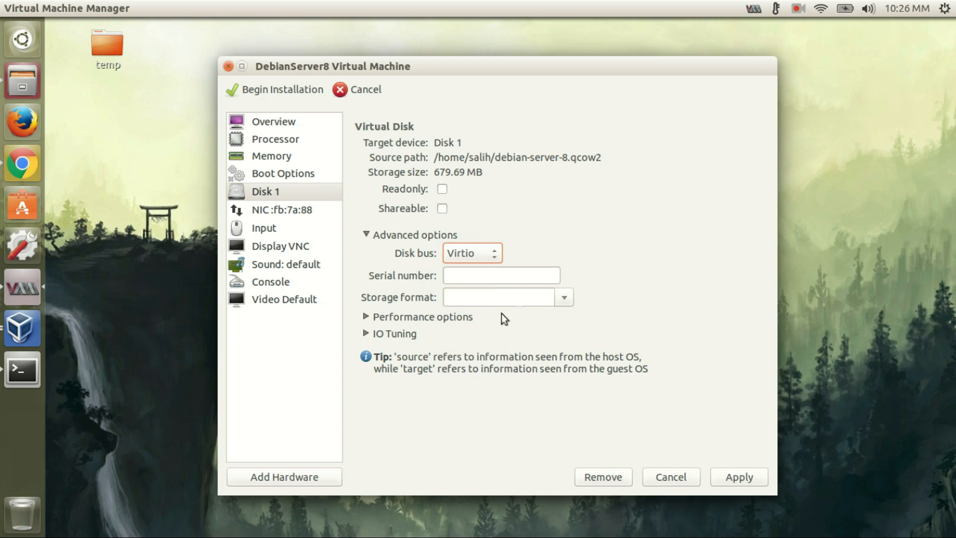
click(563, 297)
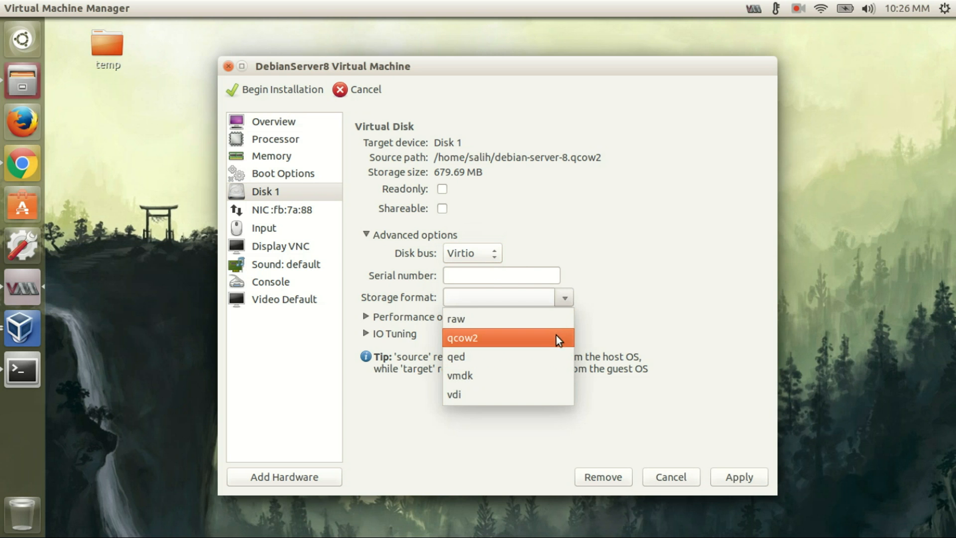
click(482, 337)
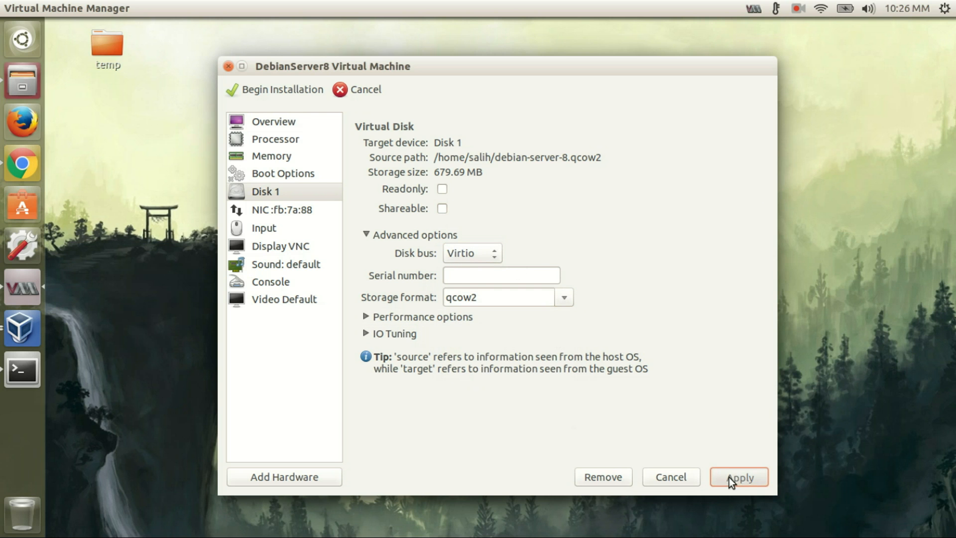
click(741, 477)
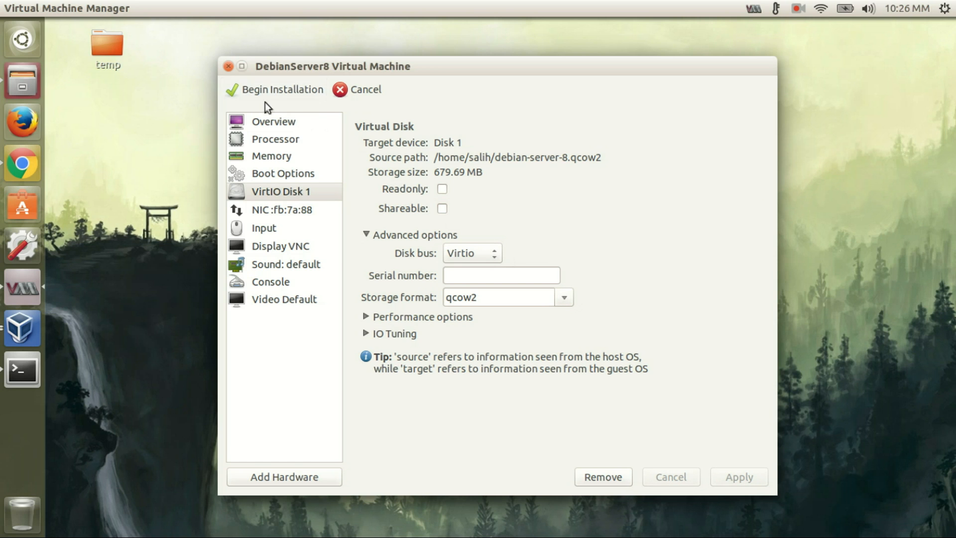
mouse_move(271, 92)
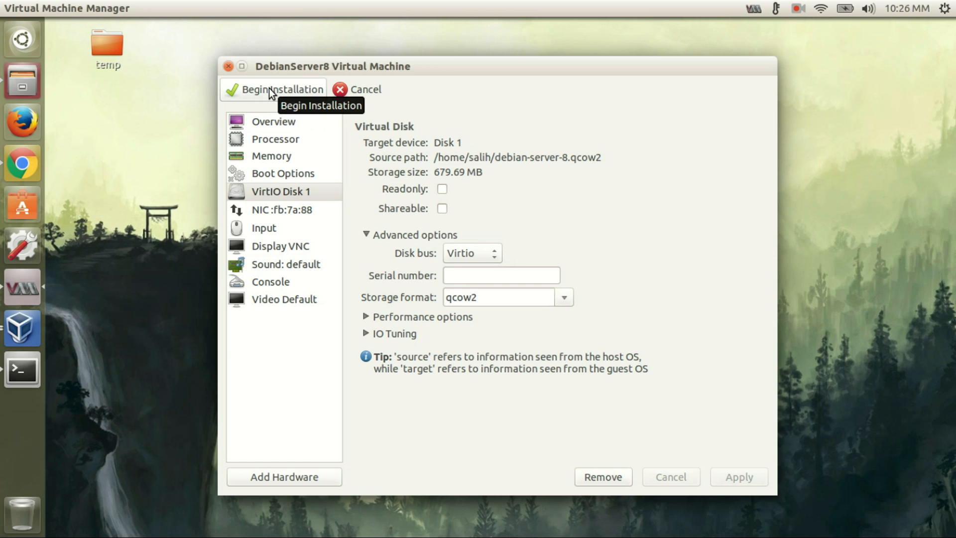
Begin installation so DebianServer8 boots to the GRUB menu
click(276, 90)
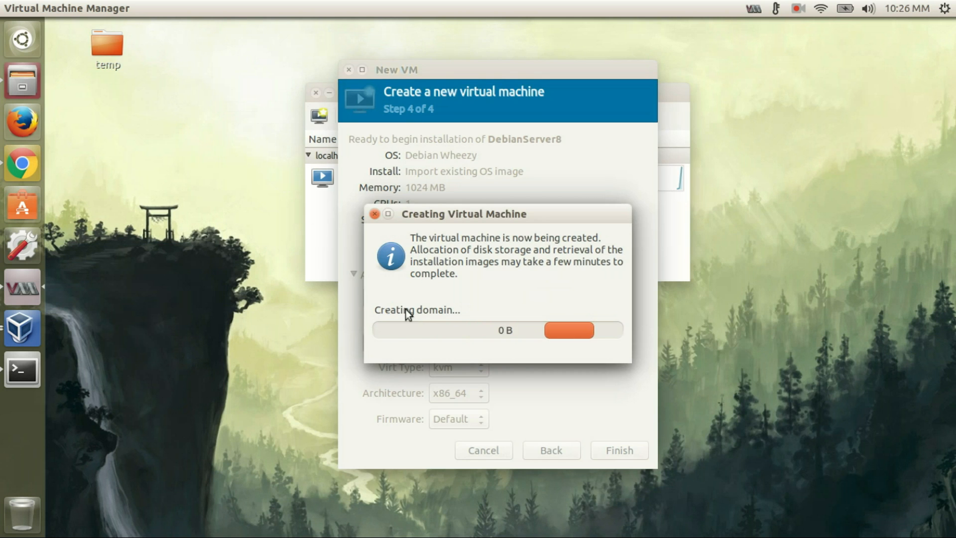
click(618, 450)
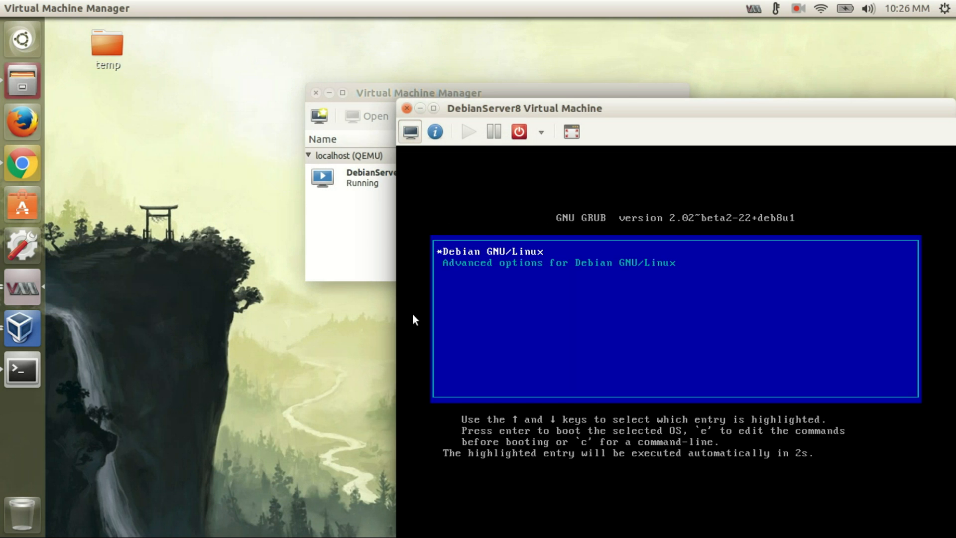